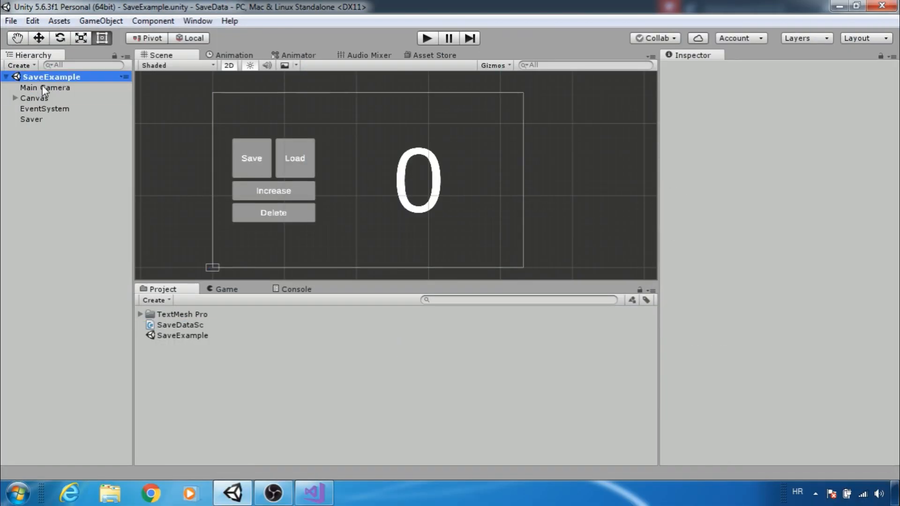
Select Main Camera in the Hierarchy to show its components in the Inspector
{"action": "left_click", "coordinate": [44, 88]}
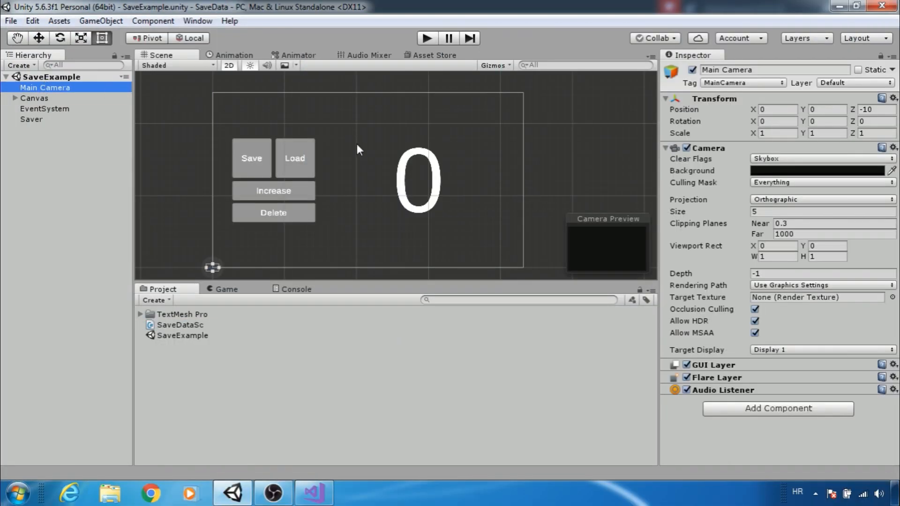
{"action": "mouse_move", "coordinate": [465, 21]}
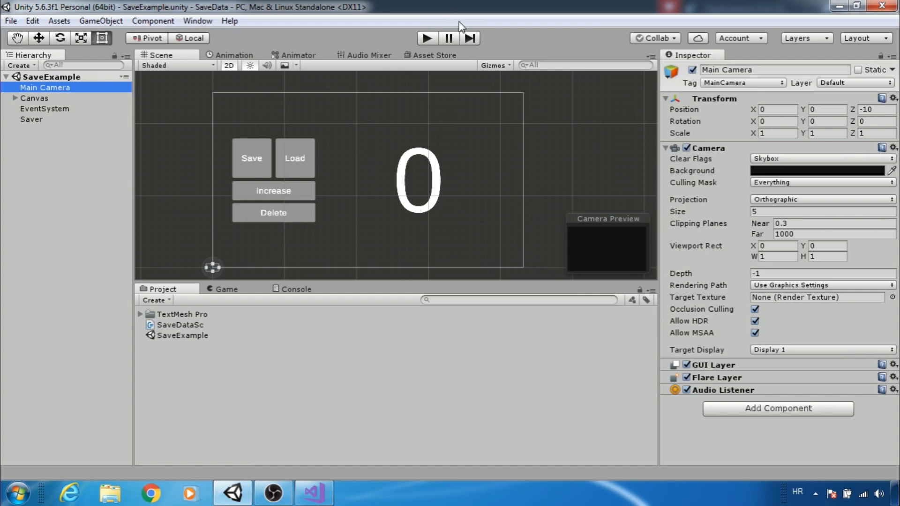
{"action": "mouse_move", "coordinate": [426, 21]}
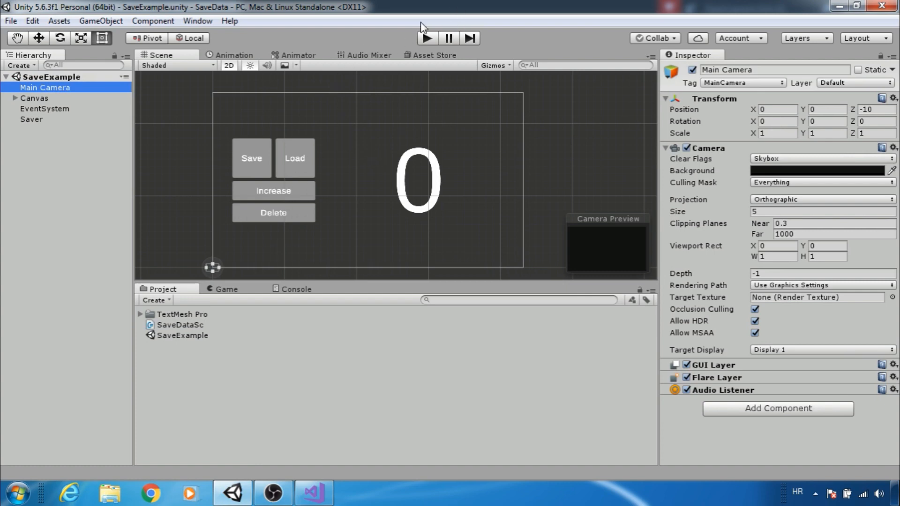
{"action": "mouse_move", "coordinate": [428, 38]}
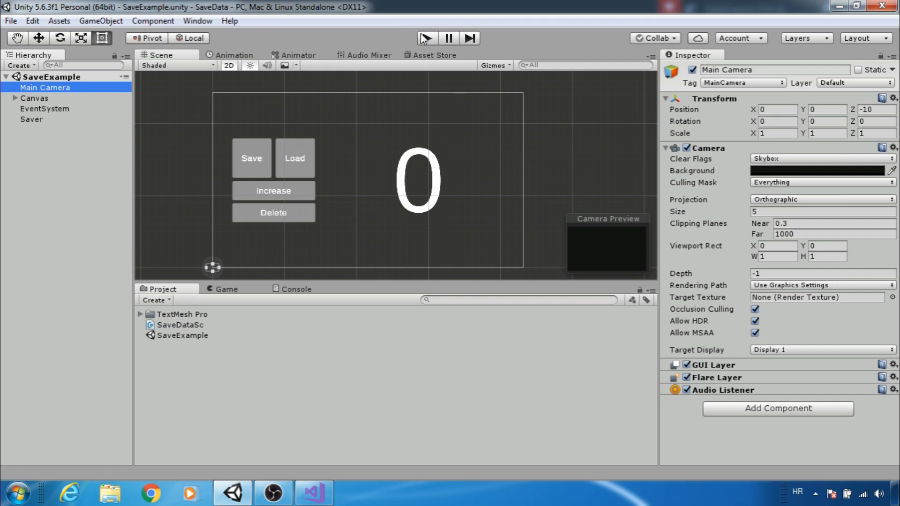
In Play mode raise the counter and save it, then stop and replay the scene
{"action": "left_click", "coordinate": [426, 38]}
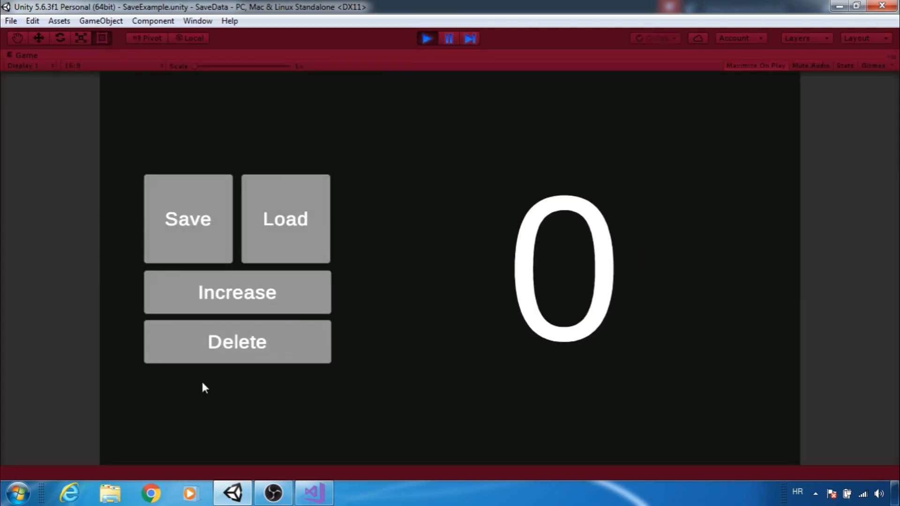
{"action": "left_click", "coordinate": [237, 293]}
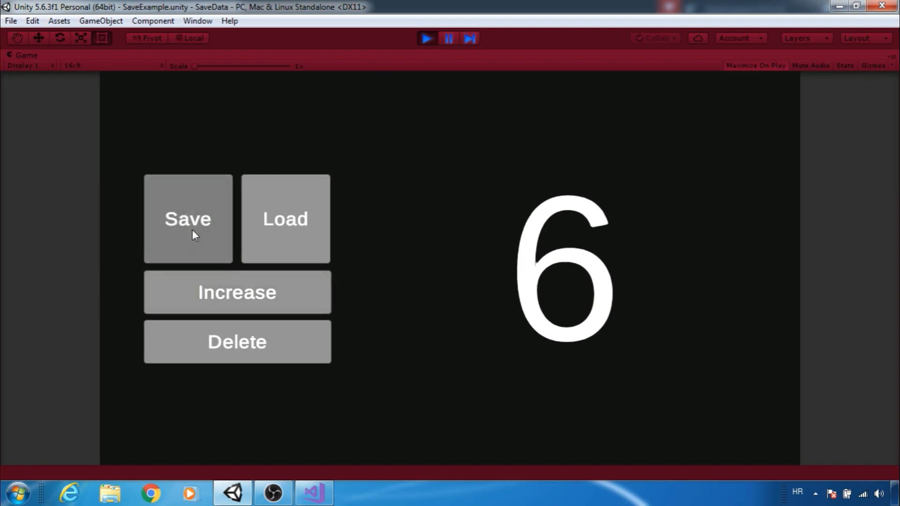
{"action": "left_click", "coordinate": [427, 39]}
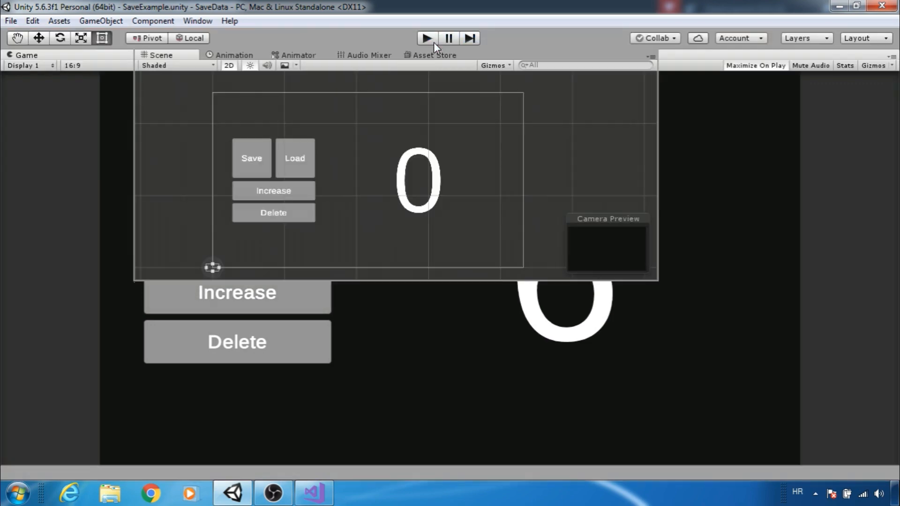
{"action": "left_click", "coordinate": [427, 38]}
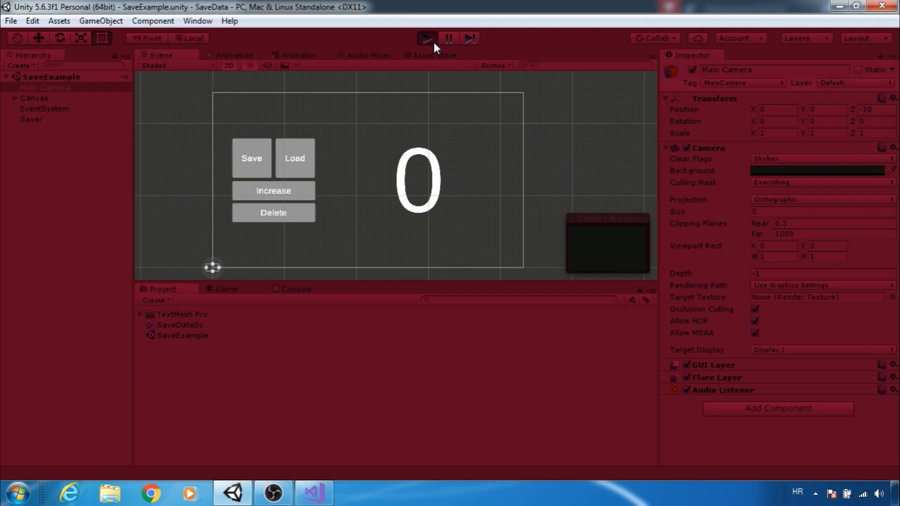
Load the saved count of 6, delete it, and replay to confirm it resets to 0
{"action": "left_click", "coordinate": [427, 39]}
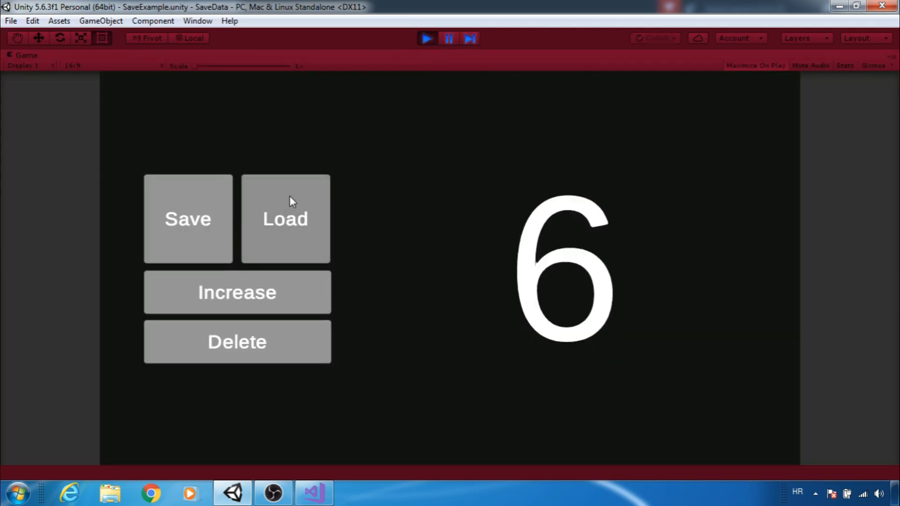
{"action": "mouse_move", "coordinate": [230, 345]}
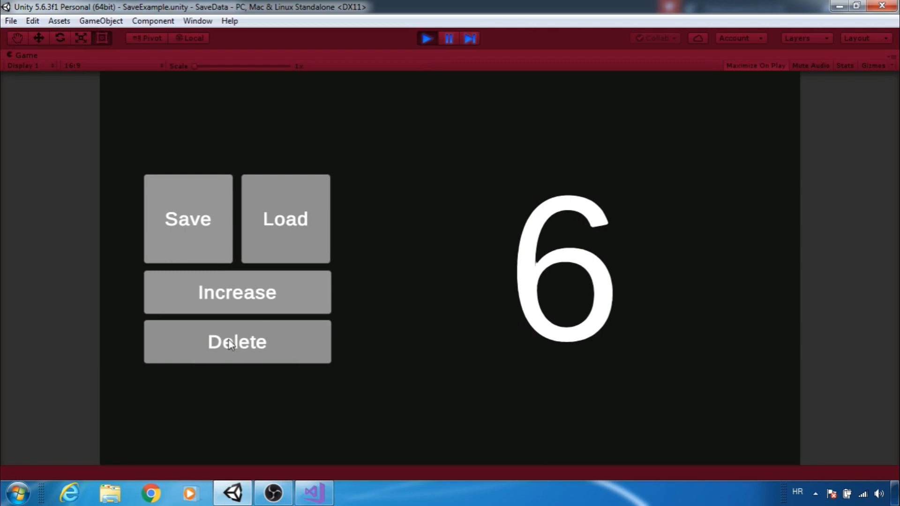
{"action": "left_click", "coordinate": [428, 39]}
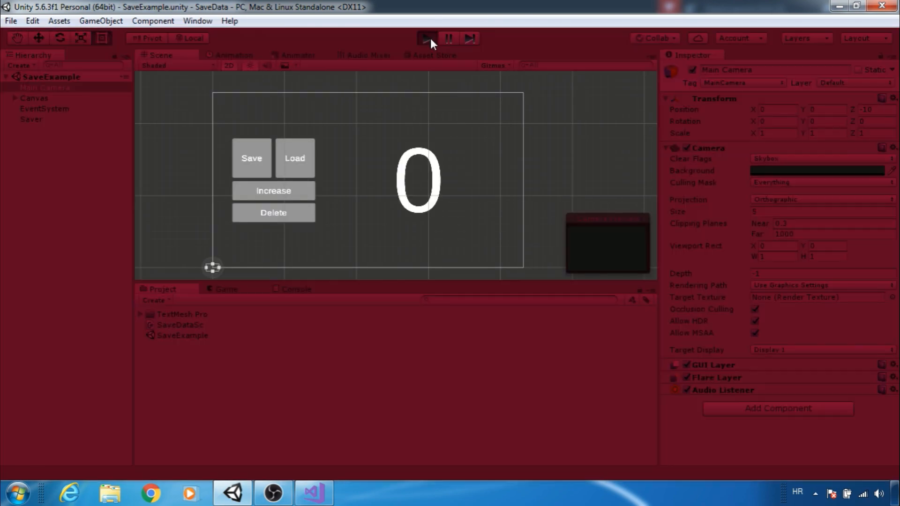
{"action": "left_click", "coordinate": [425, 40]}
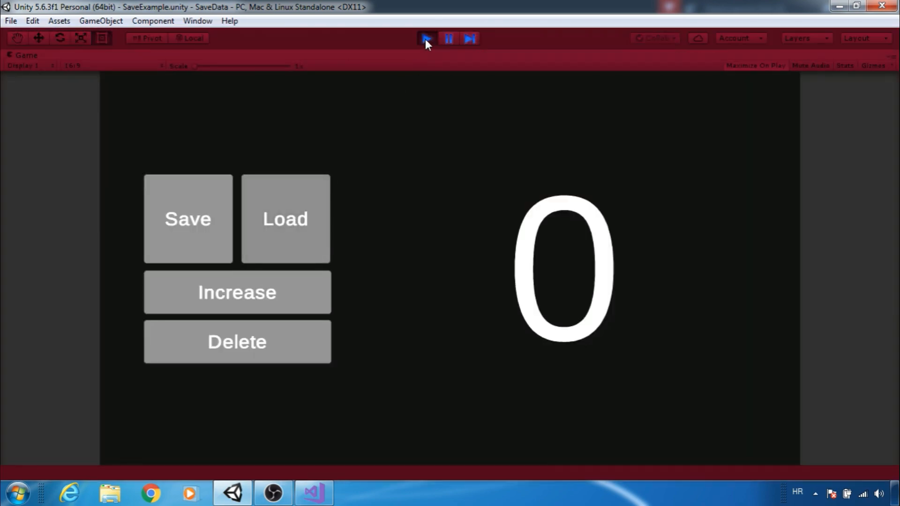
{"action": "left_click", "coordinate": [427, 39]}
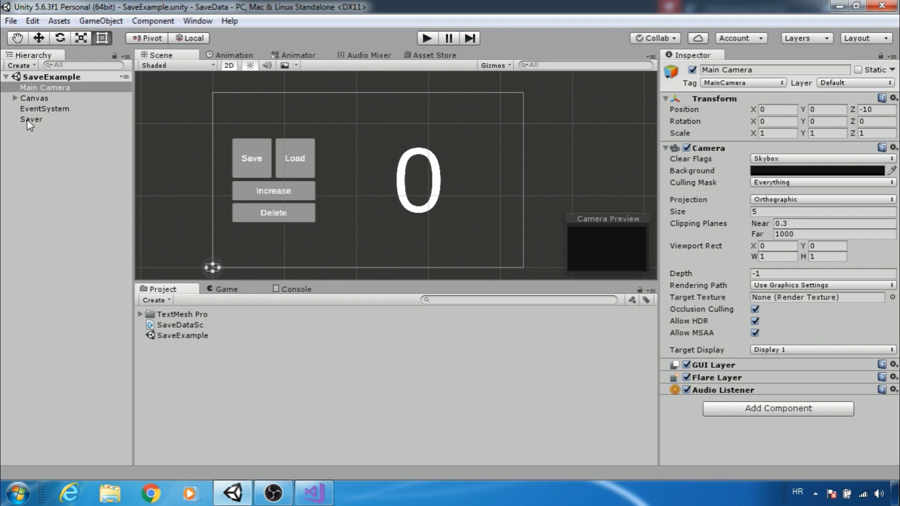
Select Saver and open its SaveDataSc script in Visual Studio
{"action": "left_click", "coordinate": [28, 120]}
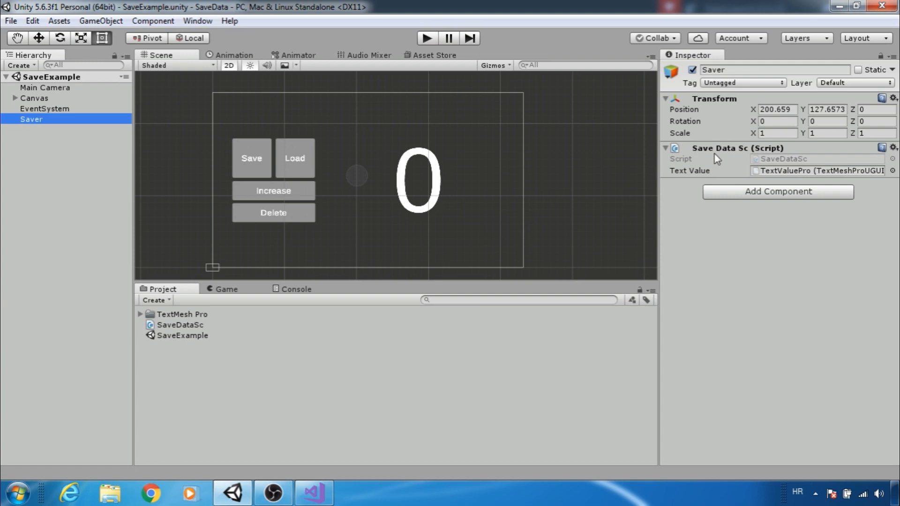
{"action": "mouse_move", "coordinate": [788, 175]}
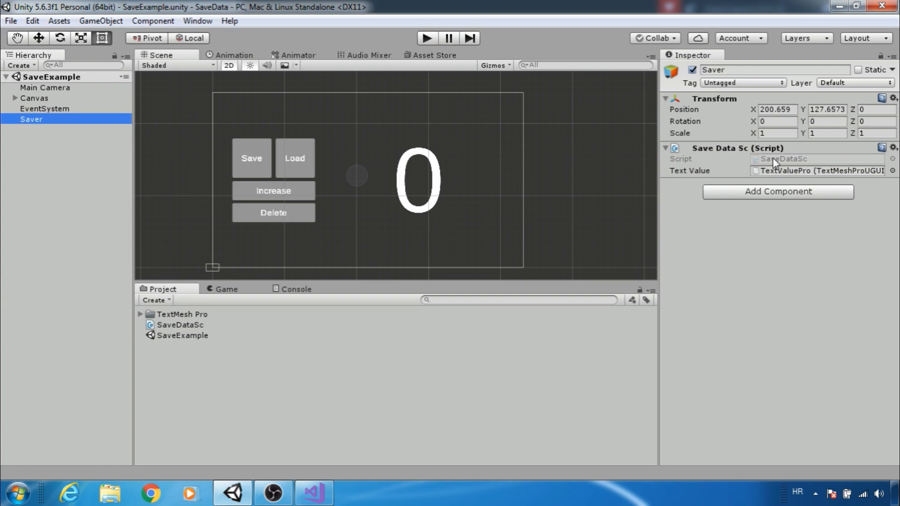
{"action": "left_click", "coordinate": [310, 494]}
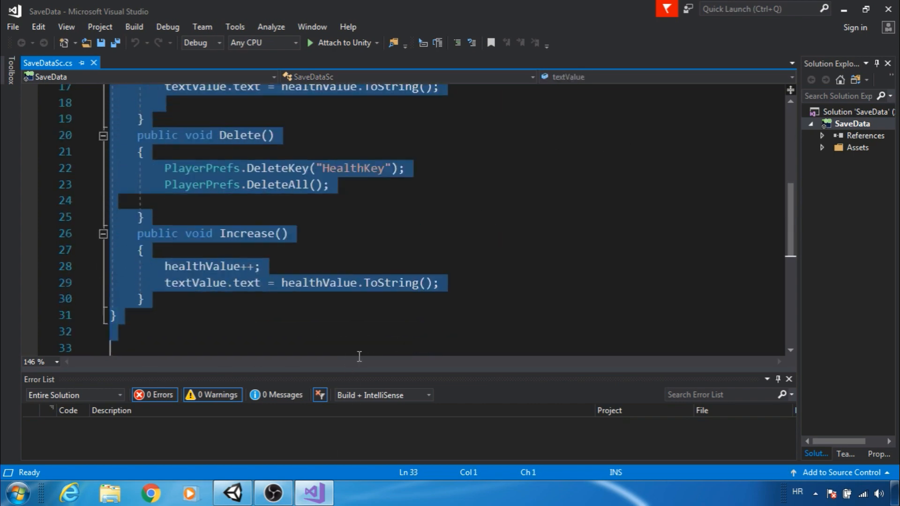
Clear the class body to textValue and start an int health field declaration
{"action": "left_click", "coordinate": [371, 305]}
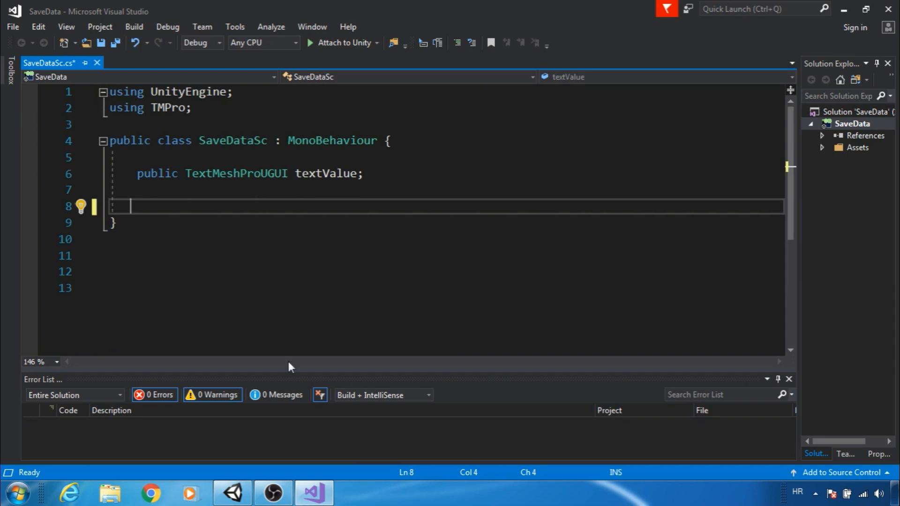
{"action": "type", "text": "int healthVa"}
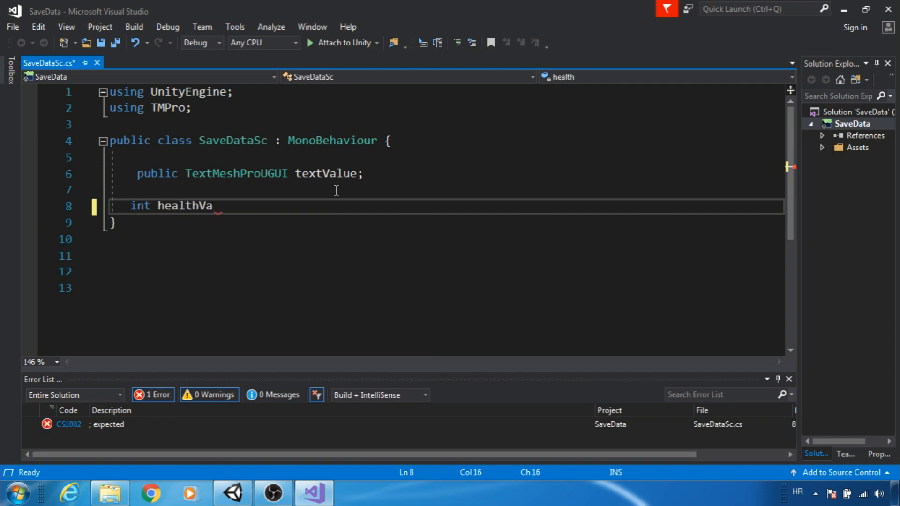
Set healthValue = 0 and add empty public Save, Load, Delete and Increase methods
{"action": "type", "text": "lue=0"}
{"action": "type", "text": "p"}
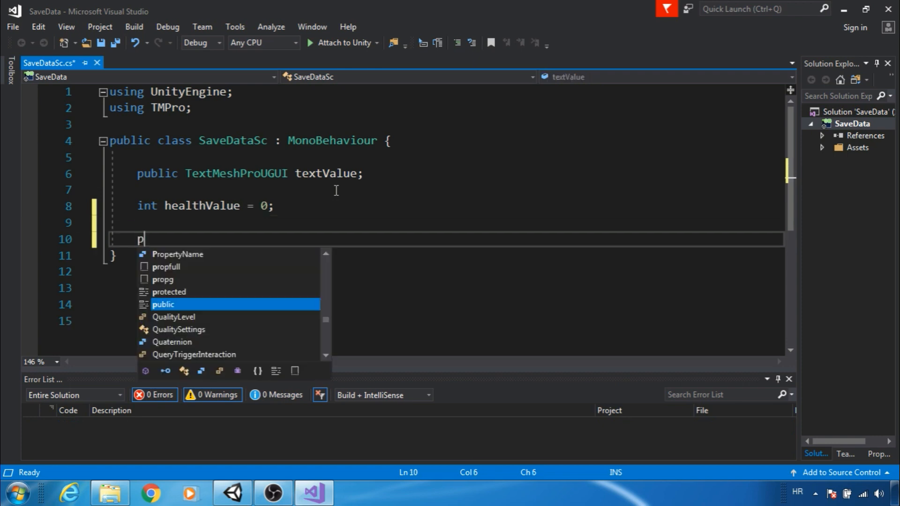
{"action": "type", "text": "ublic void Save()"}
{"action": "type", "text": "public void Load"}
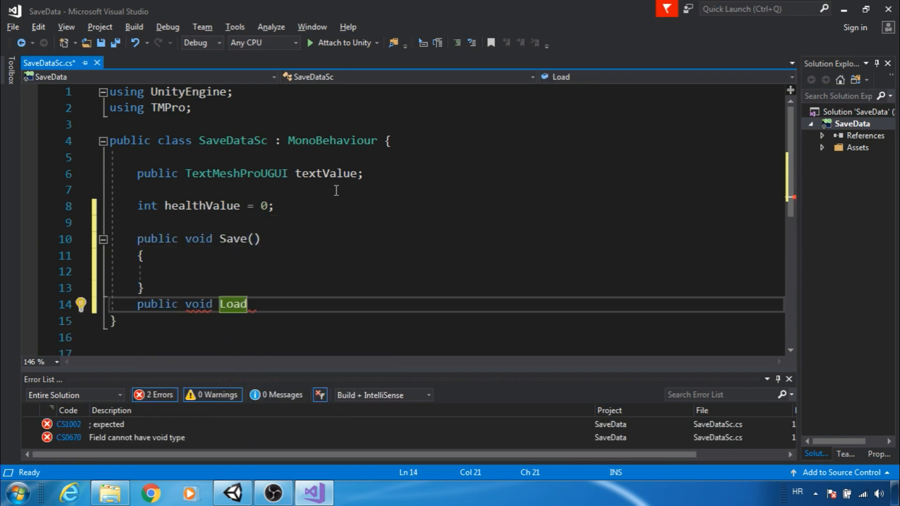
{"action": "type", "text": "()"}
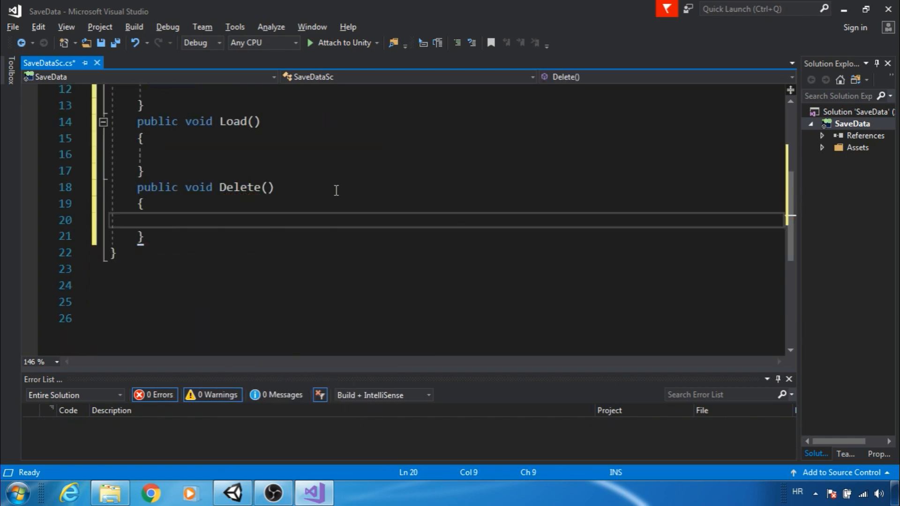
{"action": "type", "text": "public void Increase("}
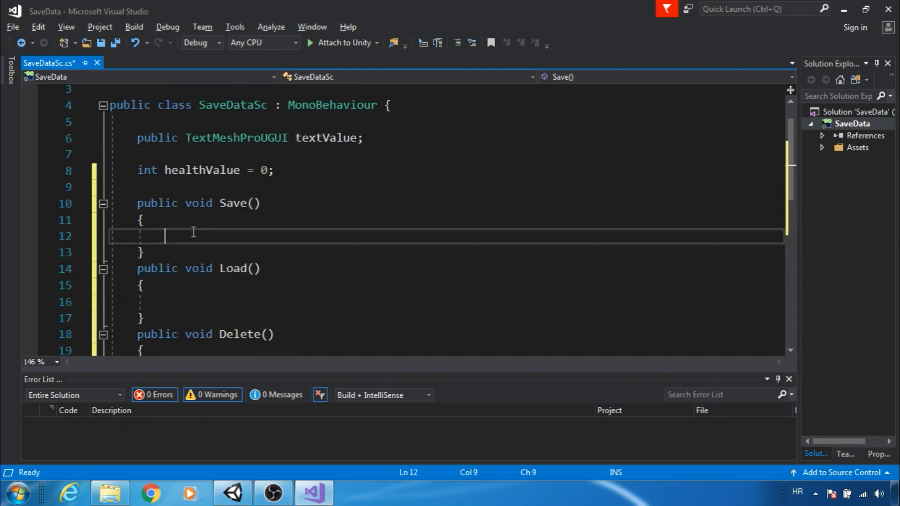
{"action": "mouse_move", "coordinate": [226, 230]}
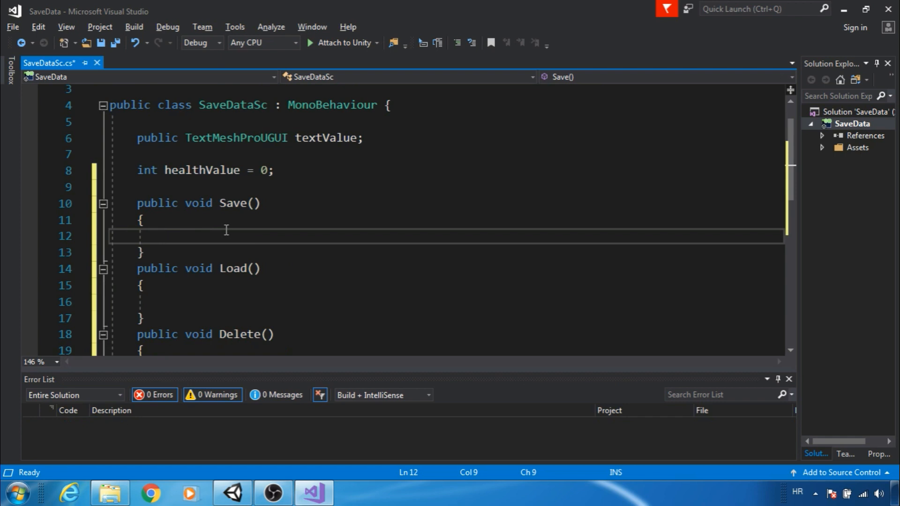
Write PlayerPrefs.SetInt("HealthKey", healthValue); in Save and save the script
{"action": "type", "text": "P"}
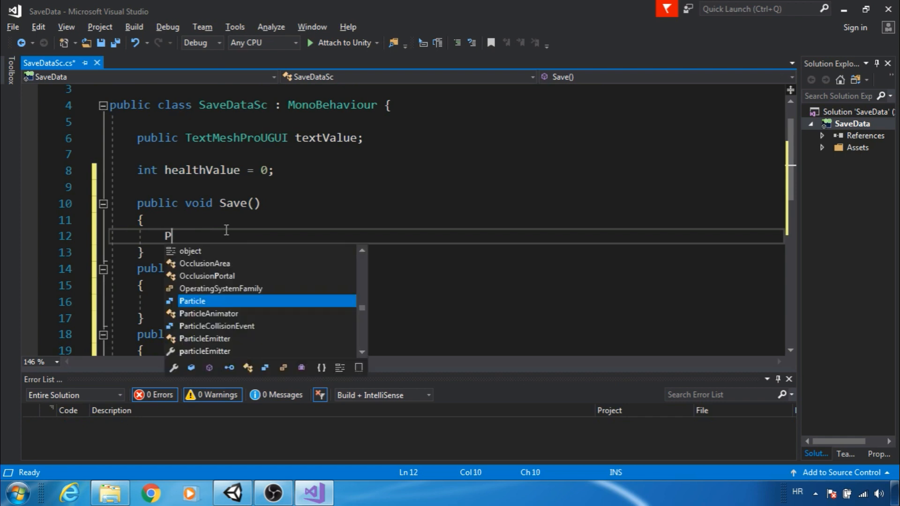
{"action": "type", "text": "layerPrefs"}
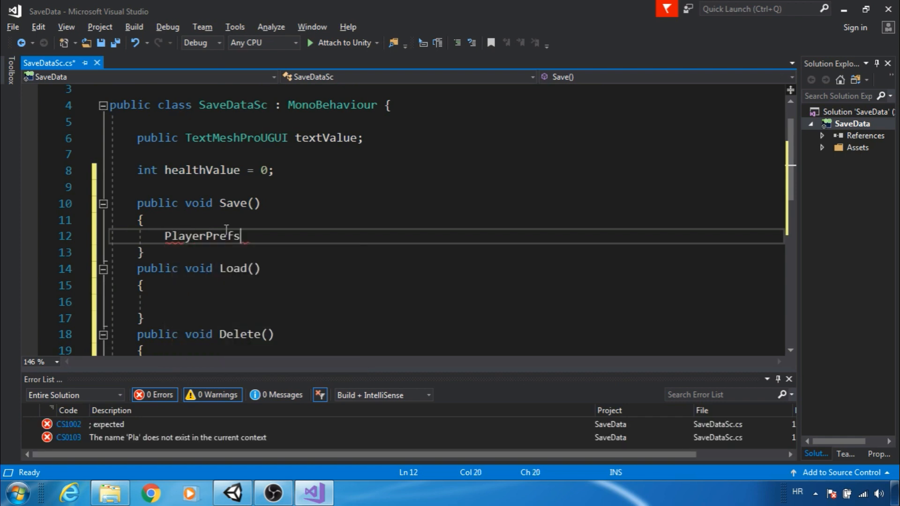
{"action": "type", "text": ".se"}
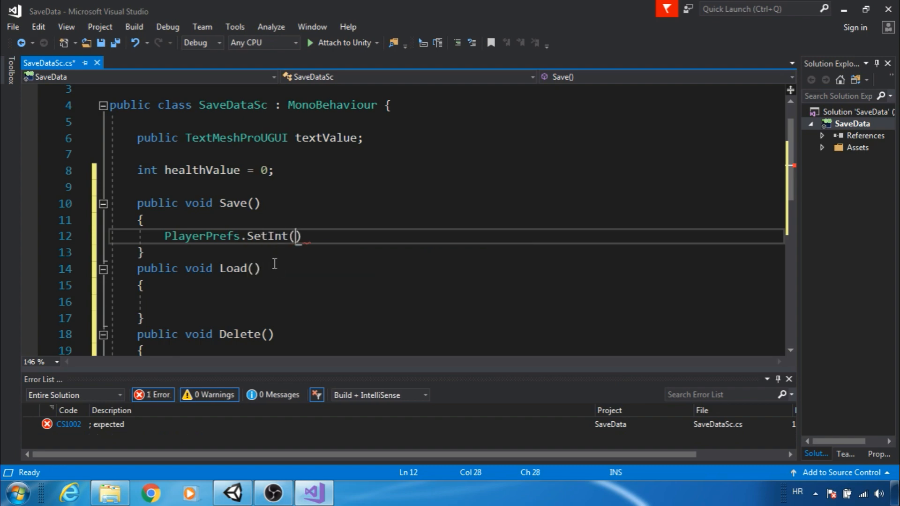
{"action": "type", "text": "\"Hea"}
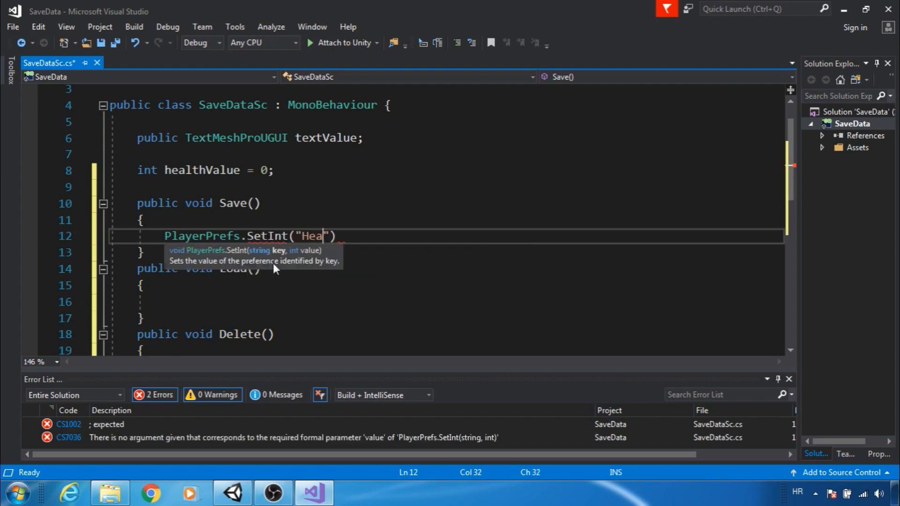
{"action": "type", "text": "lth"}
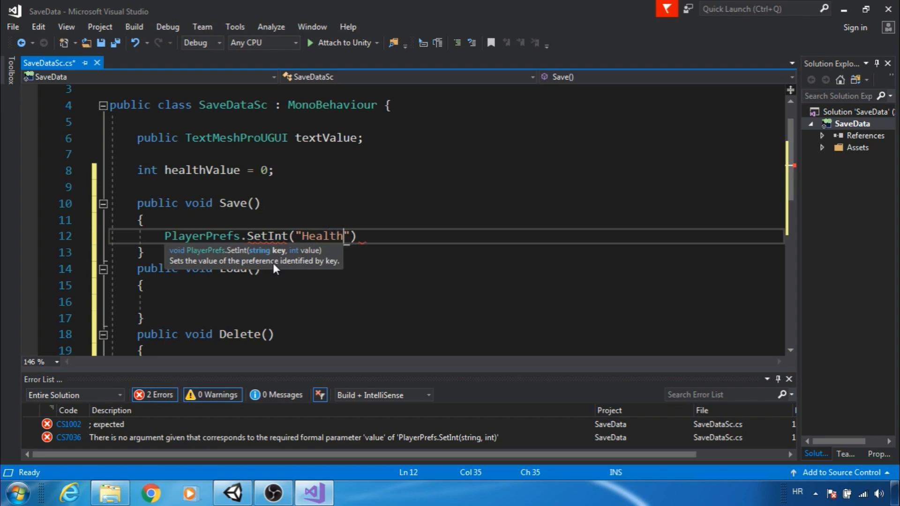
{"action": "type", "text": "Key"}
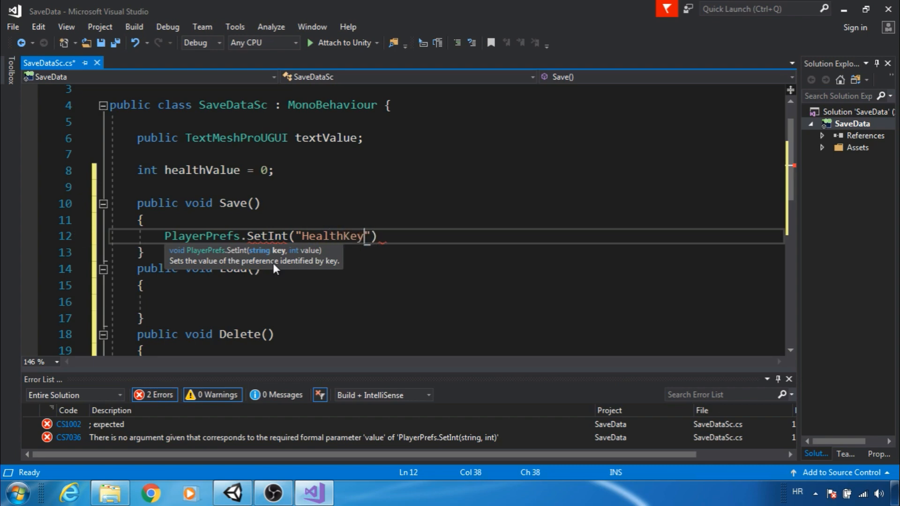
{"action": "type", "text": ",healthValue"}
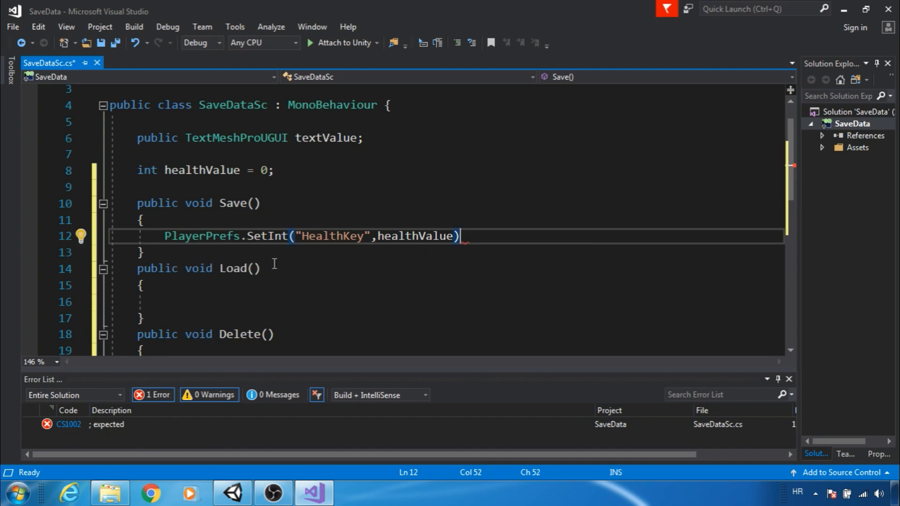
{"action": "type", "text": ";"}
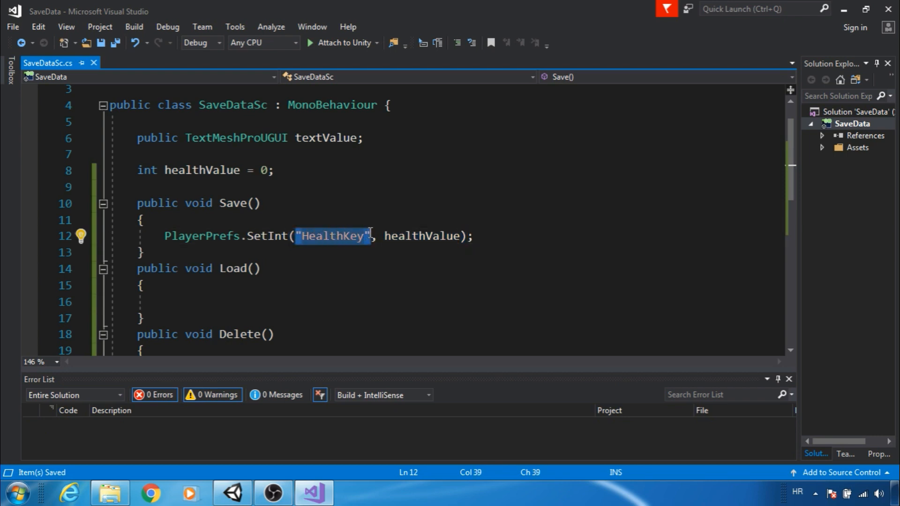
{"action": "mouse_move", "coordinate": [222, 258]}
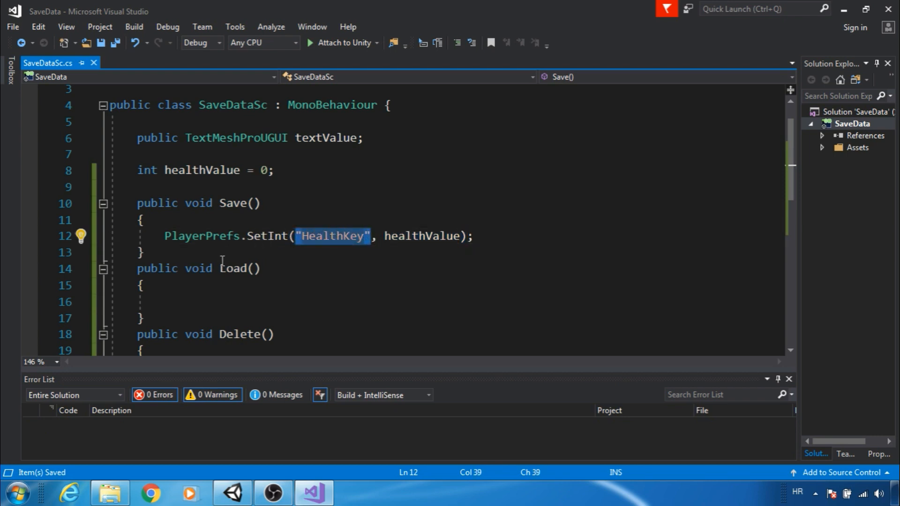
In Load, set healthValue = PlayerPrefs.GetInt("HealthKey", 0);
{"action": "left_click", "coordinate": [242, 304]}
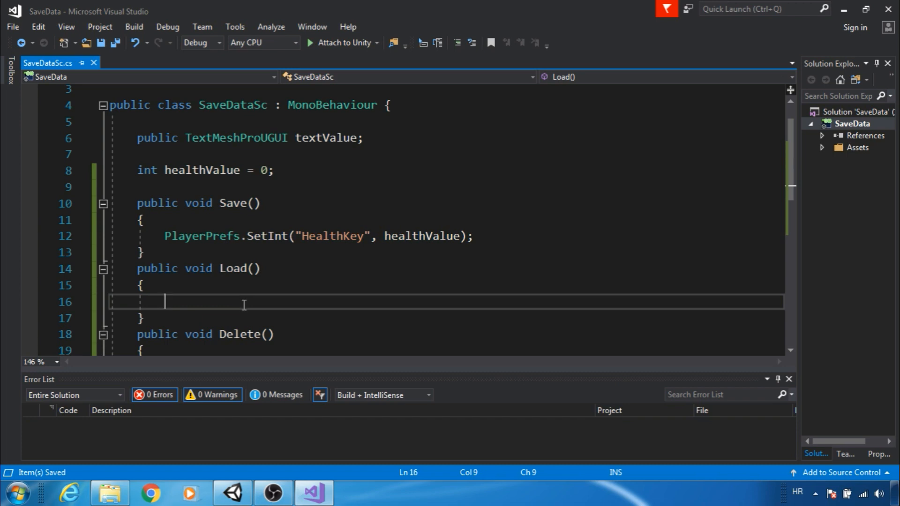
{"action": "type", "text": "healthValue="}
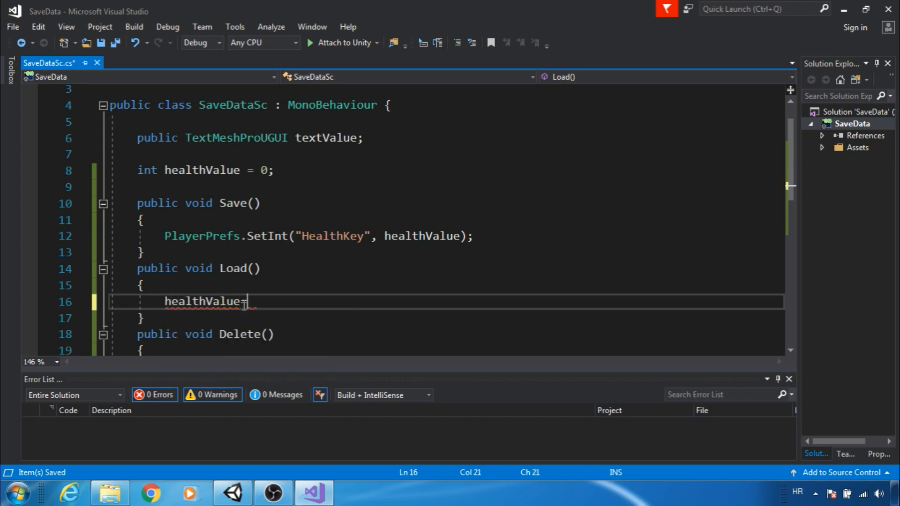
{"action": "type", "text": "PlayerPrefs.g"}
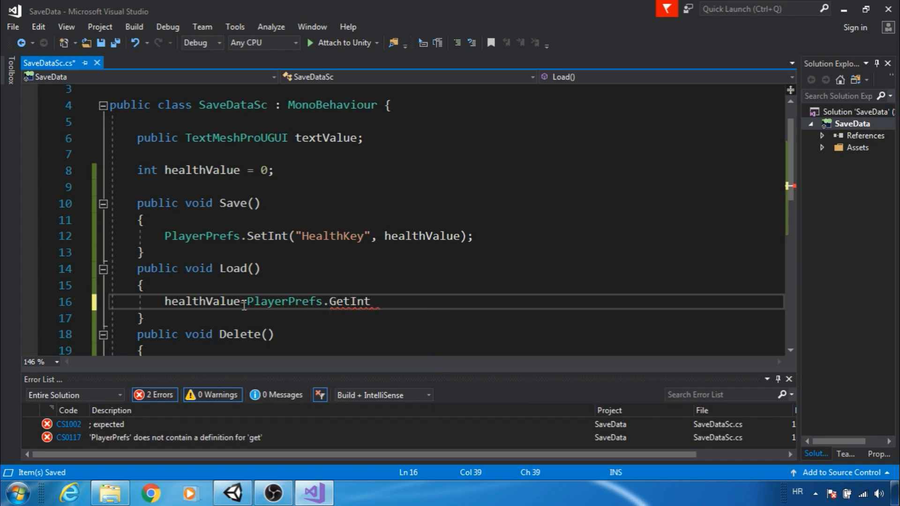
{"action": "type", "text": "(\"\")"}
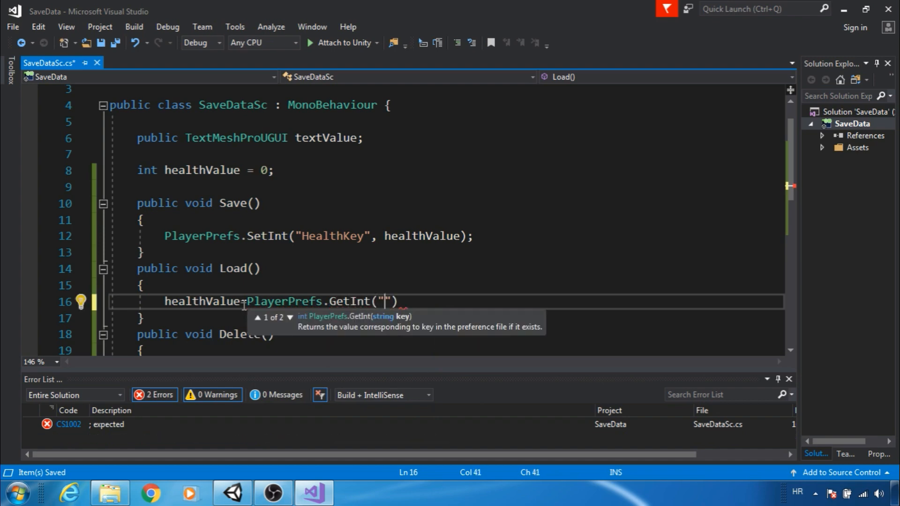
{"action": "type", "text": "HealthKe"}
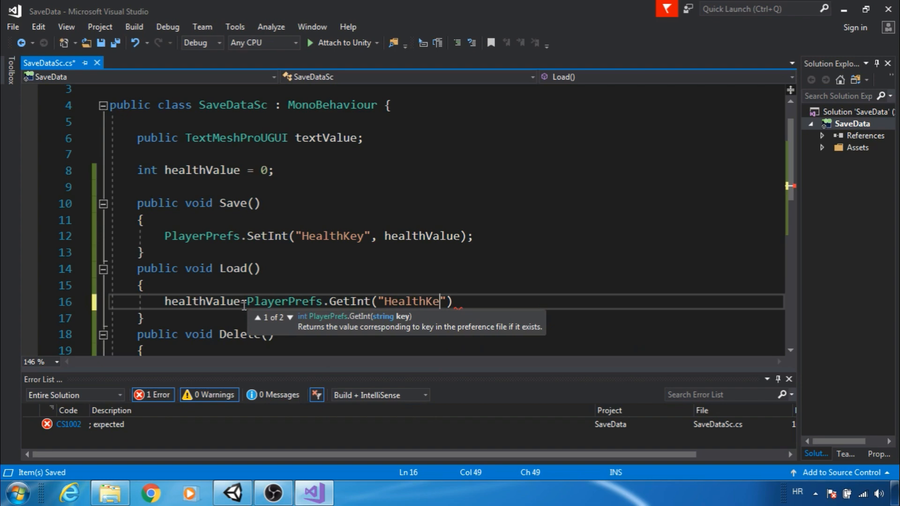
{"action": "type", "text": "y"}
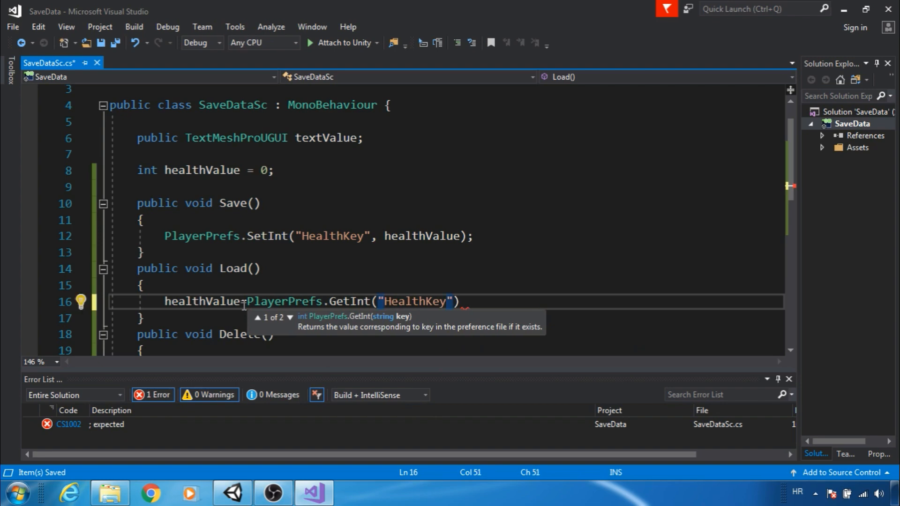
{"action": "type", "text": ",0"}
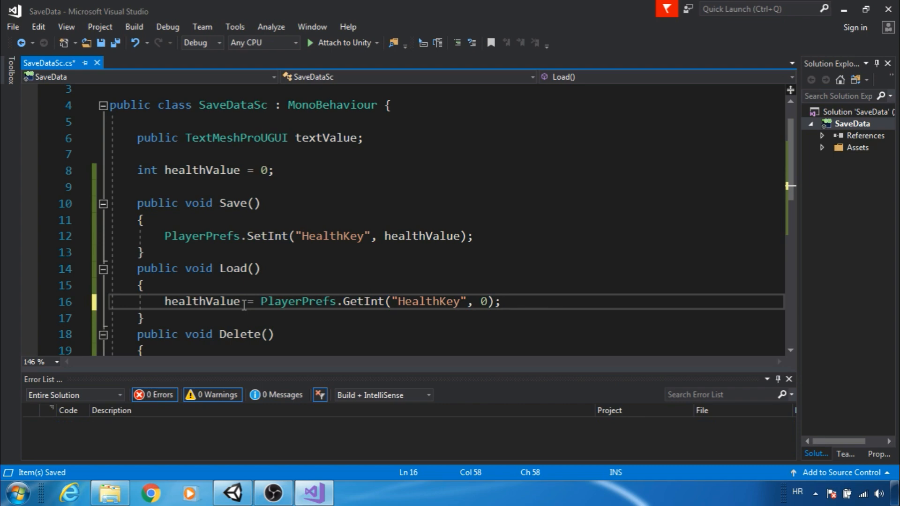
Show the loaded value with textValue.text = healthValue.ToString(); and save
{"action": "key", "text": "Enter"}
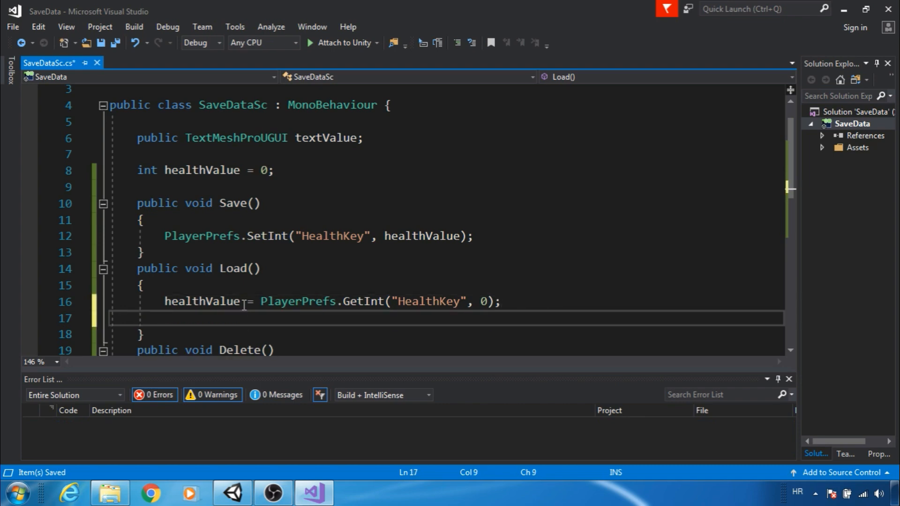
{"action": "type", "text": "te"}
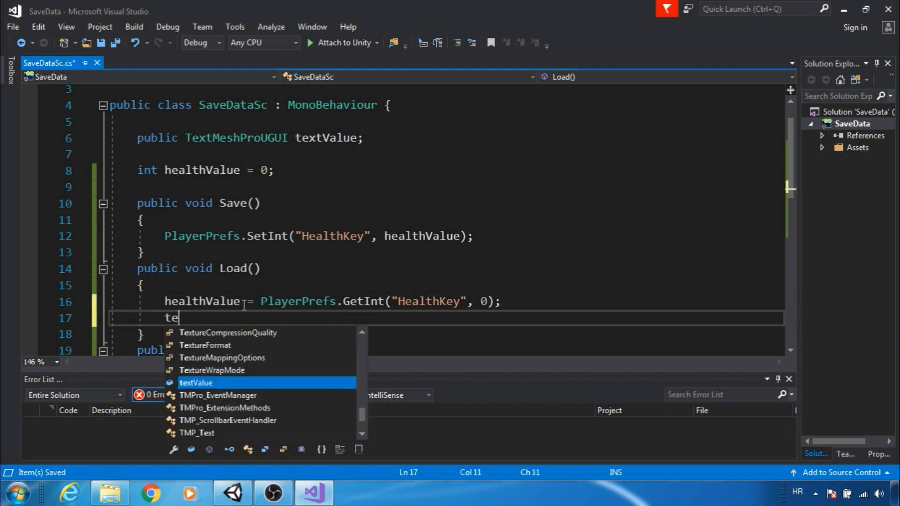
{"action": "type", "text": "xtValue.text=healthValue.t"}
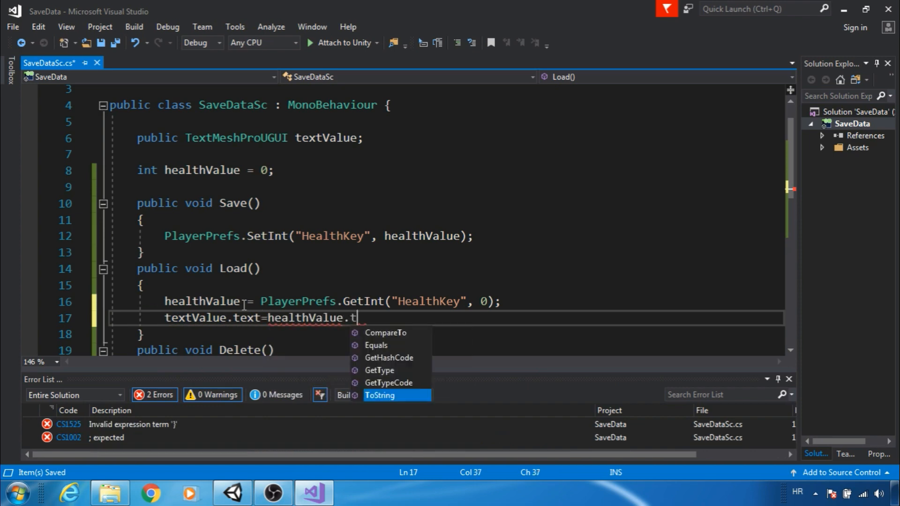
{"action": "type", "text": "oString();"}
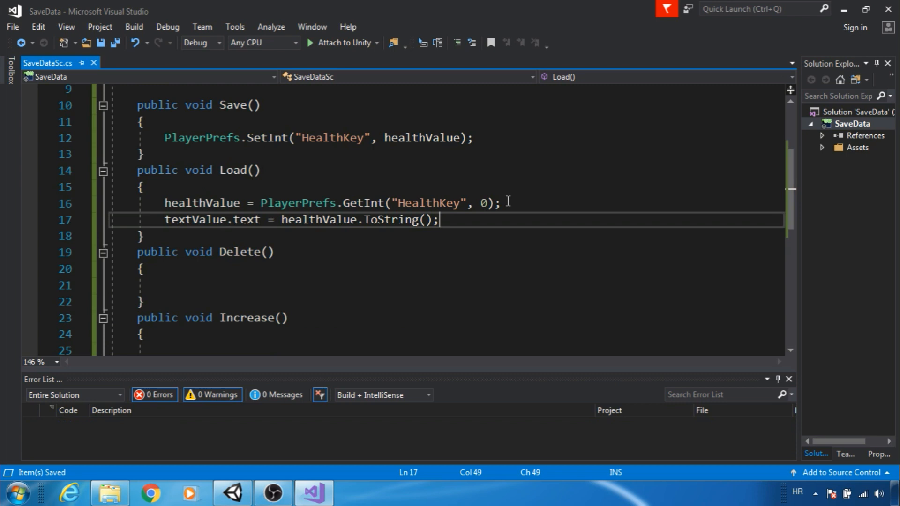
Add if (PlayerPrefs.HasKey("HealthKEy")) with a //do something placeholder in Load
{"action": "type", "text": "if"}
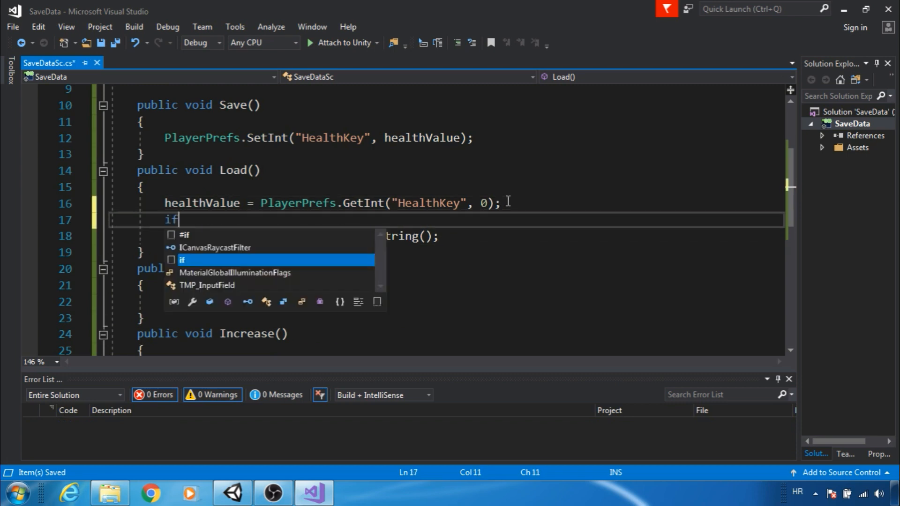
{"action": "type", "text": "(PlayerPrefs.HasKey(\"HealthKEy"}
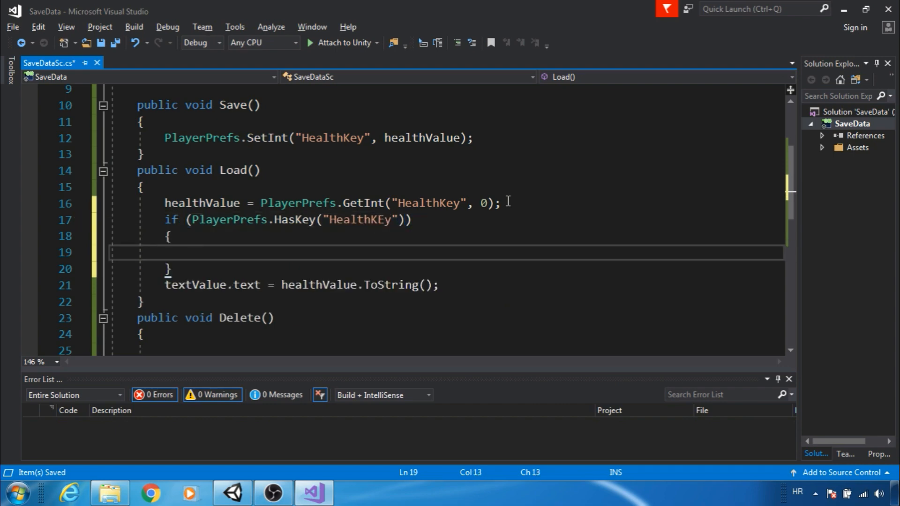
{"action": "type", "text": "//do something"}
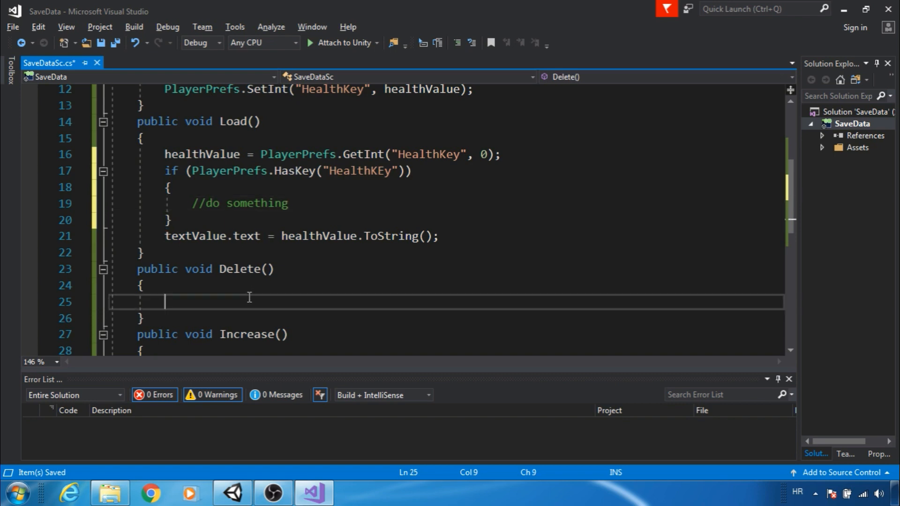
Make Delete call PlayerPrefs.DeleteKey("HealthKey") and comment out the DeleteAll line
{"action": "type", "text": "PlayerPrefs"}
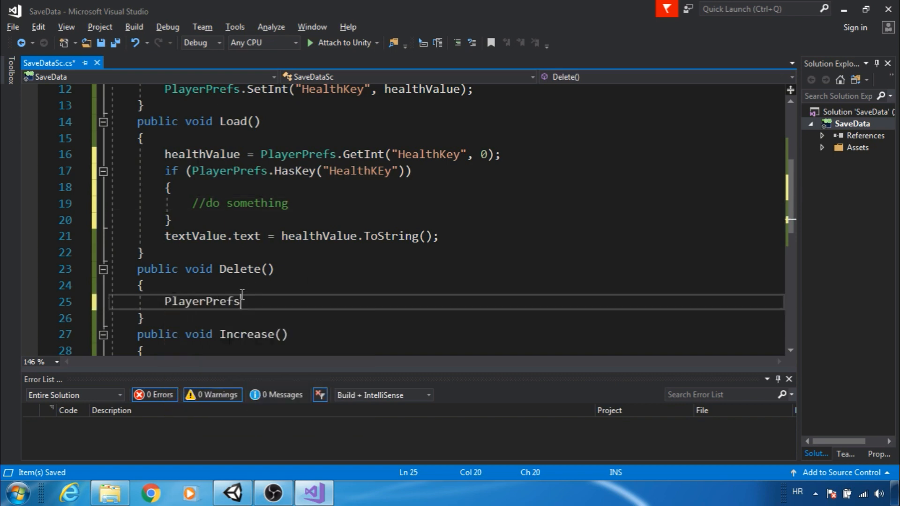
{"action": "type", "text": ".DeleteAll();"}
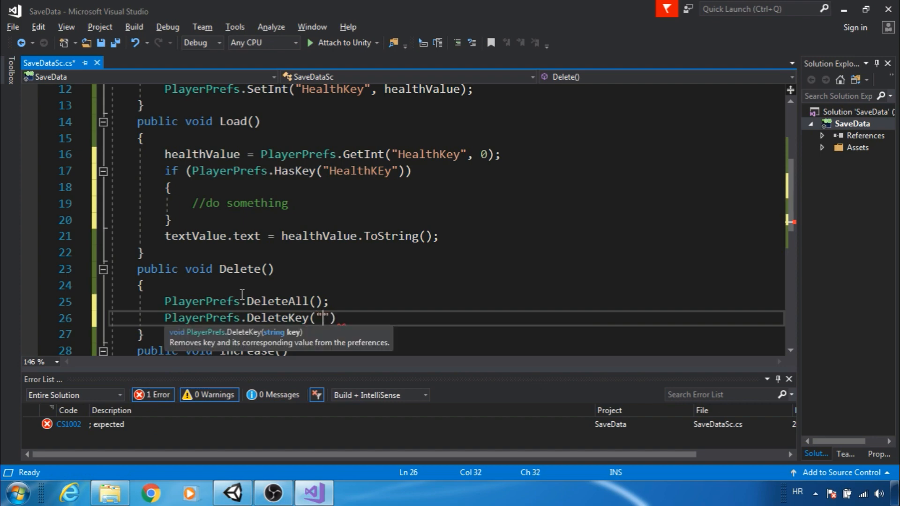
{"action": "type", "text": "HealthKe"}
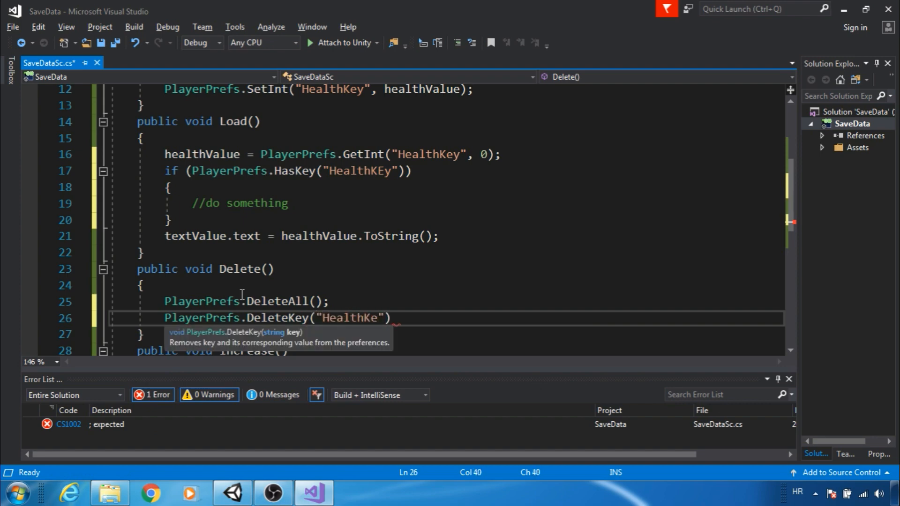
{"action": "type", "text": "y"}
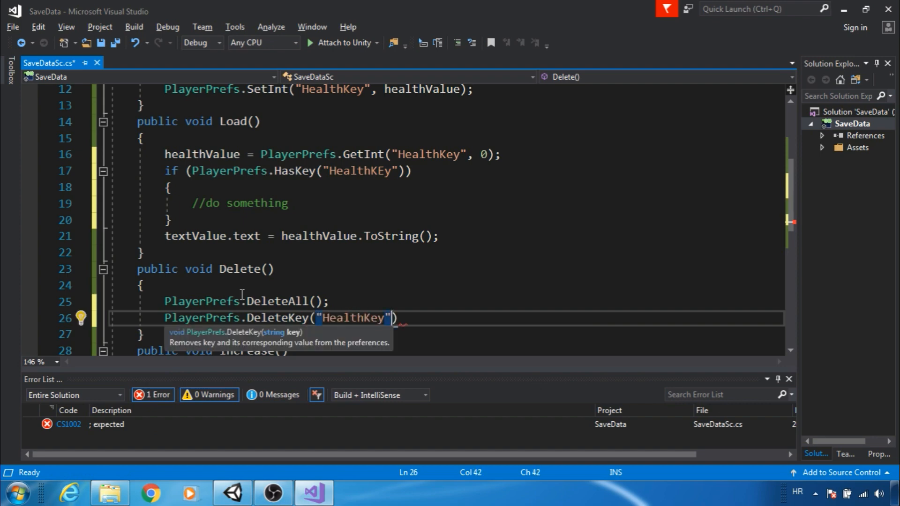
{"action": "type", "text": ";"}
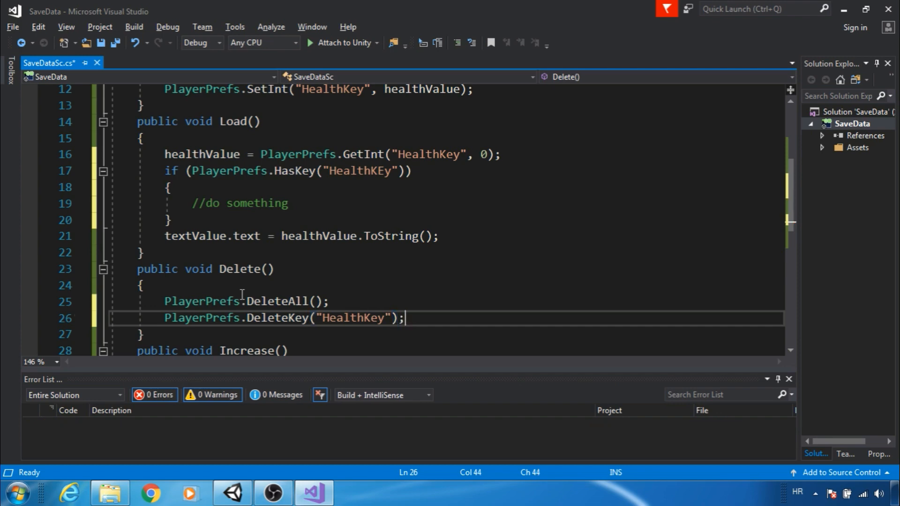
{"action": "type", "text": "//"}
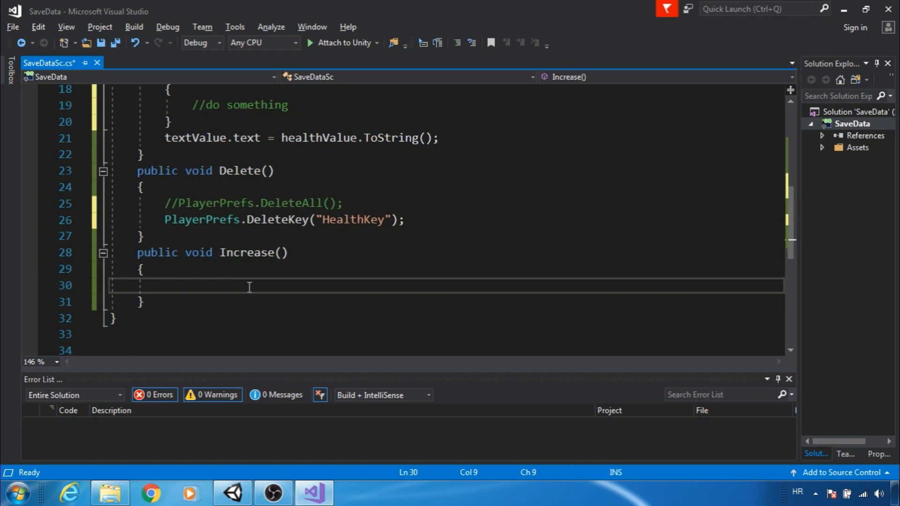
In Increase, write healthValue++; and textValue.text = healthValue.ToString();
{"action": "type", "text": "healthValue"}
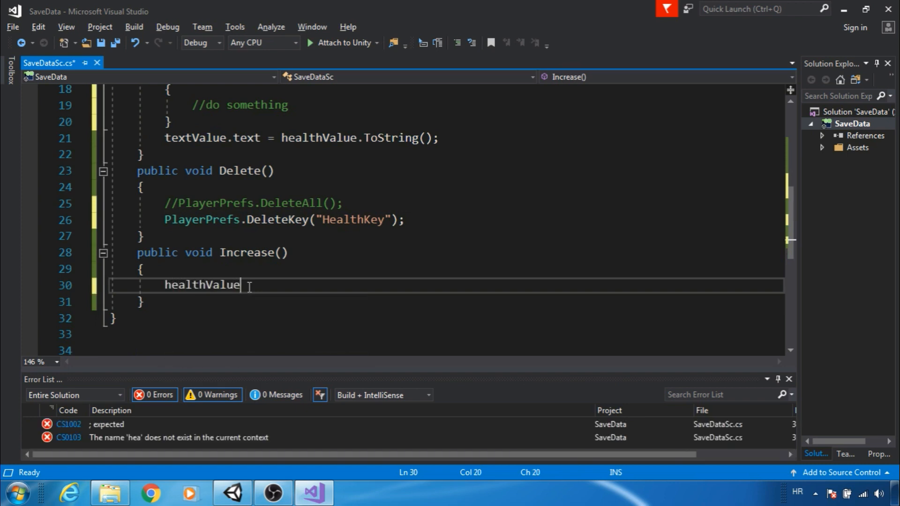
{"action": "type", "text": "+;"}
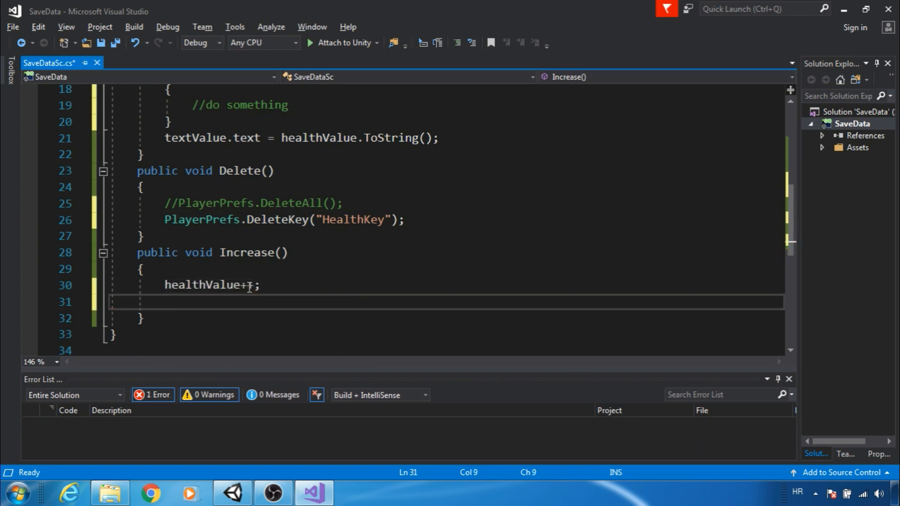
{"action": "type", "text": "textValue"}
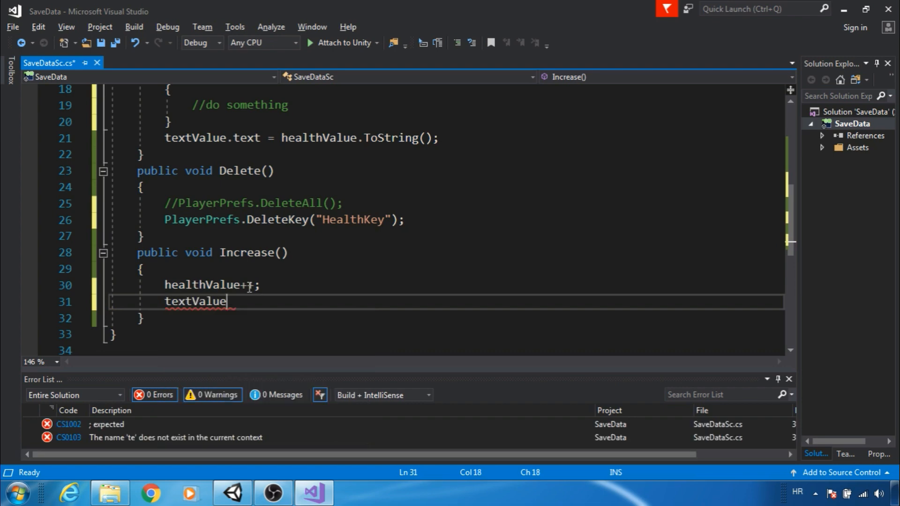
{"action": "type", "text": ".text=healthValue"}
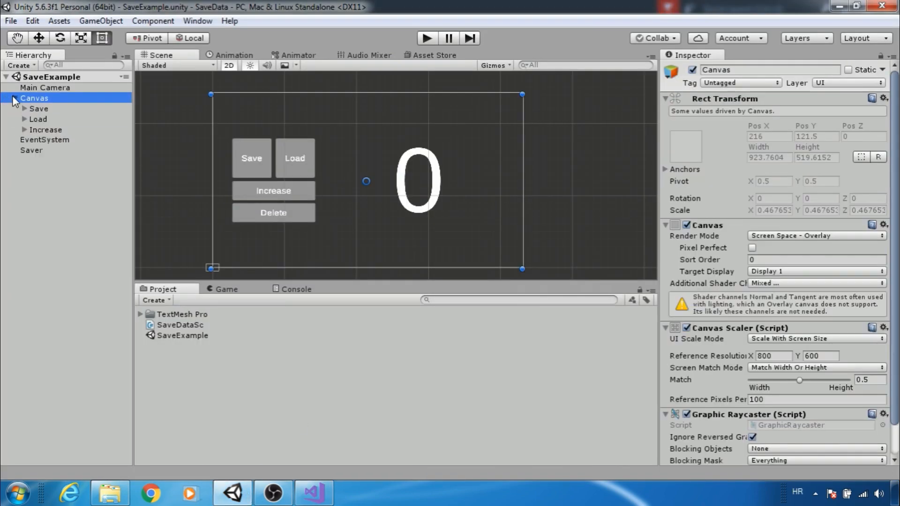
Wire the Save button's On Click to SaveDataSc on Saver, then move to the Increase button
{"action": "left_click", "coordinate": [36, 109]}
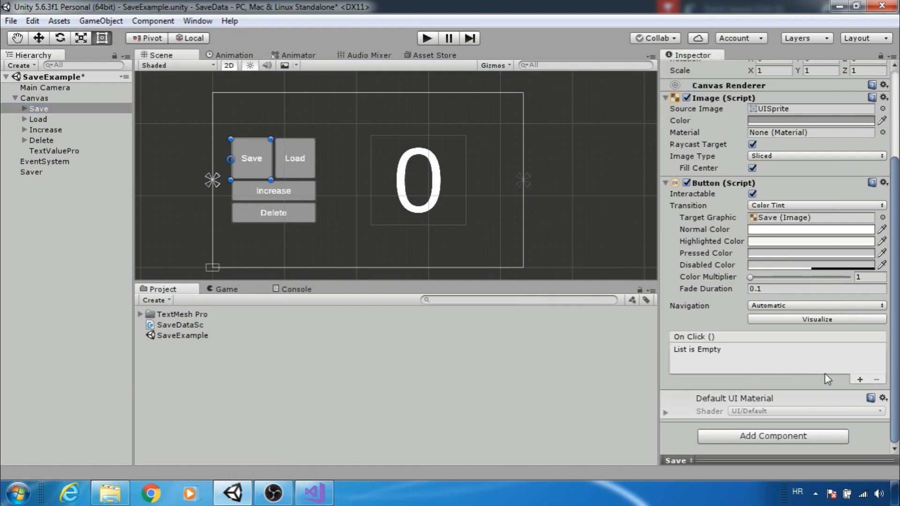
{"action": "left_click", "coordinate": [864, 377]}
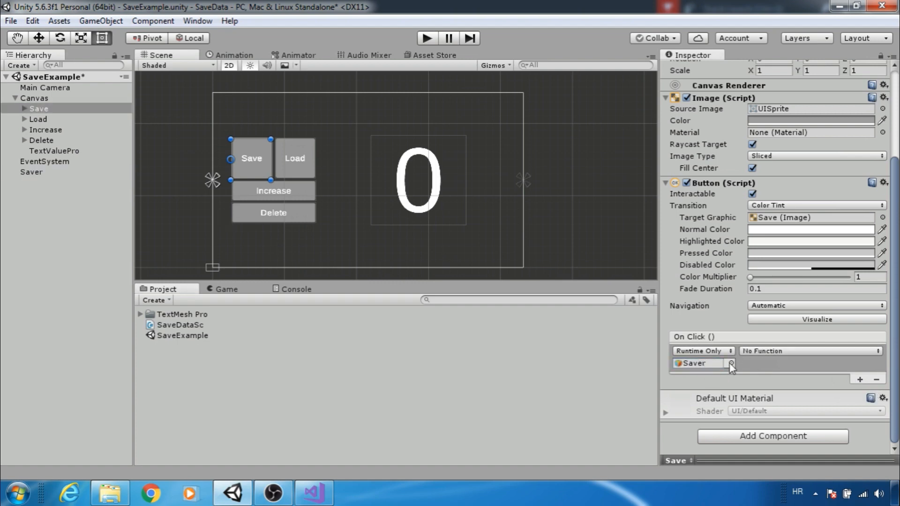
{"action": "left_click", "coordinate": [815, 351]}
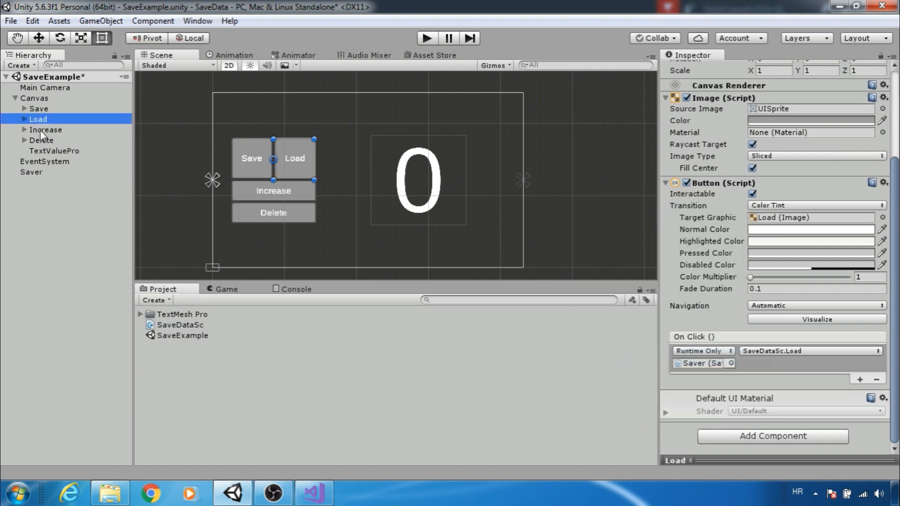
{"action": "left_click", "coordinate": [35, 139]}
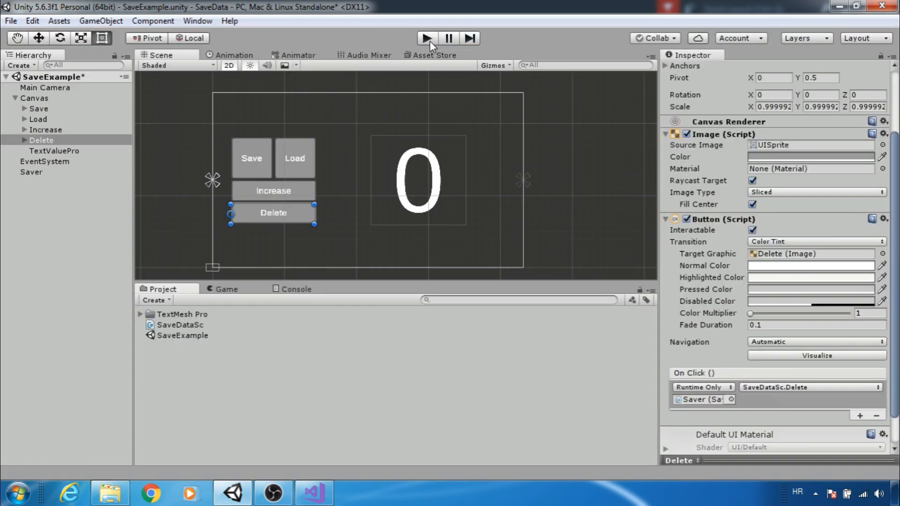
{"action": "left_click", "coordinate": [428, 38]}
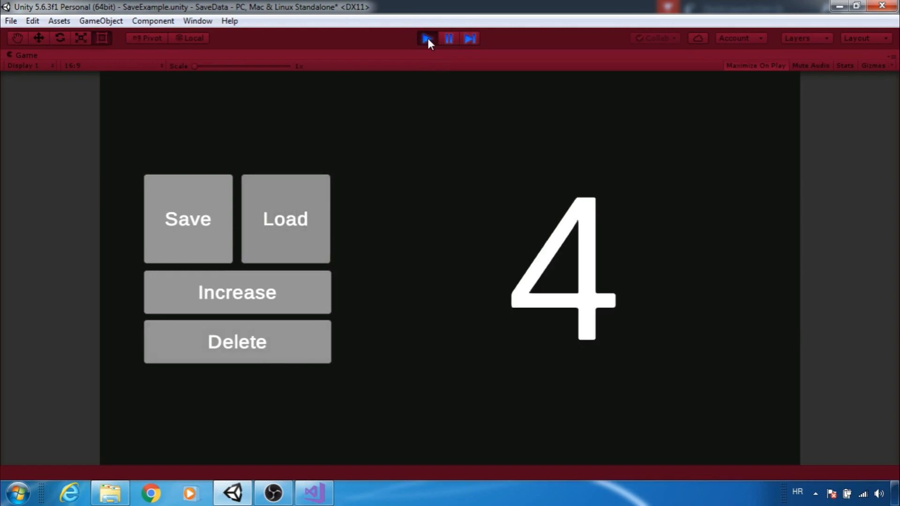
{"action": "left_click", "coordinate": [425, 39]}
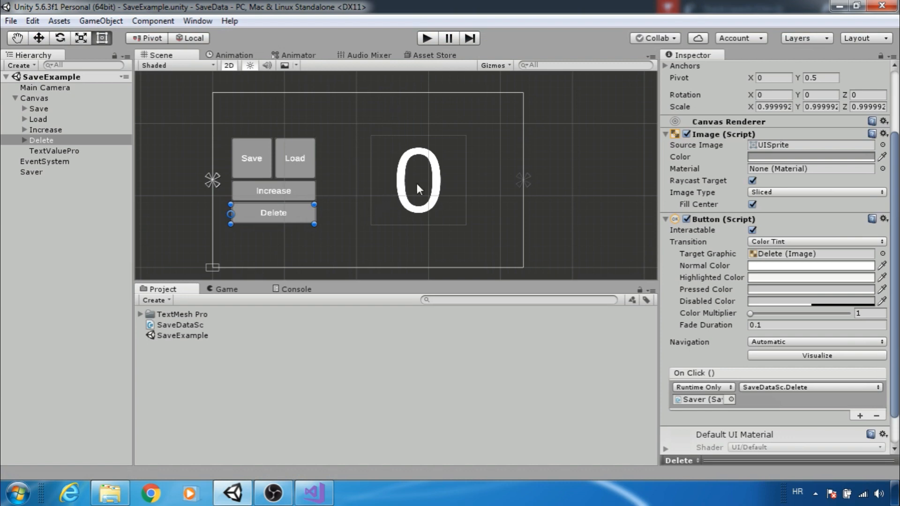
{"action": "mouse_move", "coordinate": [427, 230]}
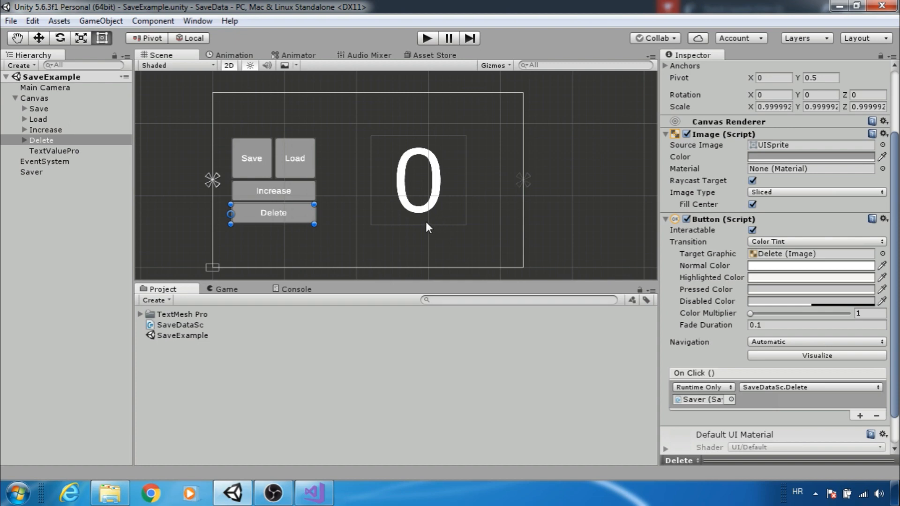
Collapse Canvas in the Hierarchy and show the Main Camera's Inspector settings
{"action": "left_click", "coordinate": [31, 98]}
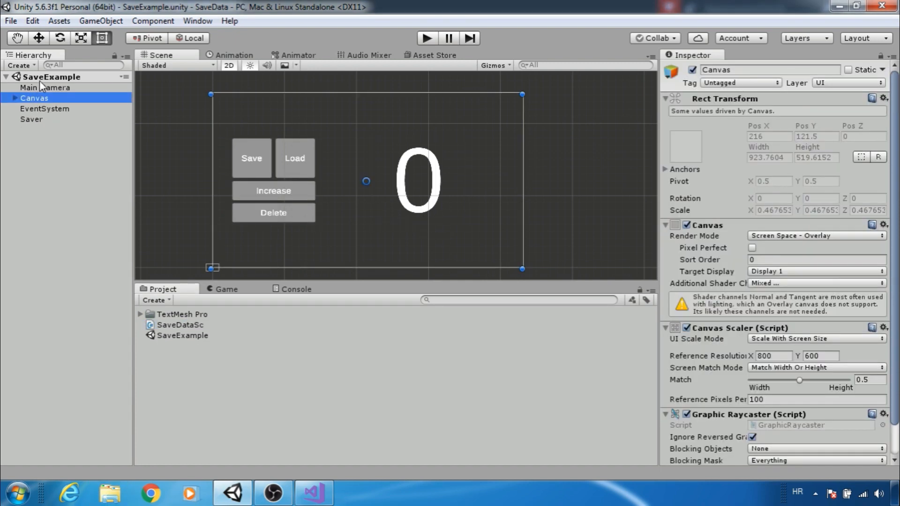
{"action": "left_click", "coordinate": [42, 88]}
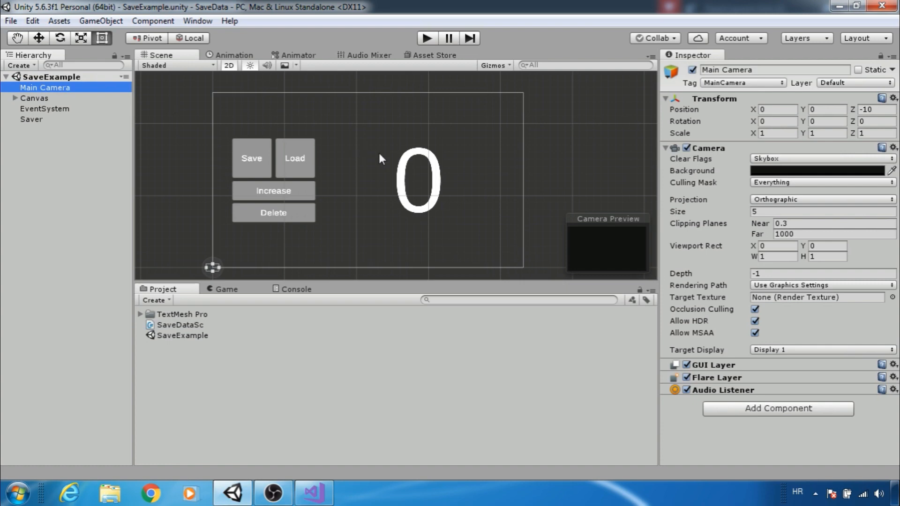
{"action": "mouse_move", "coordinate": [343, 137]}
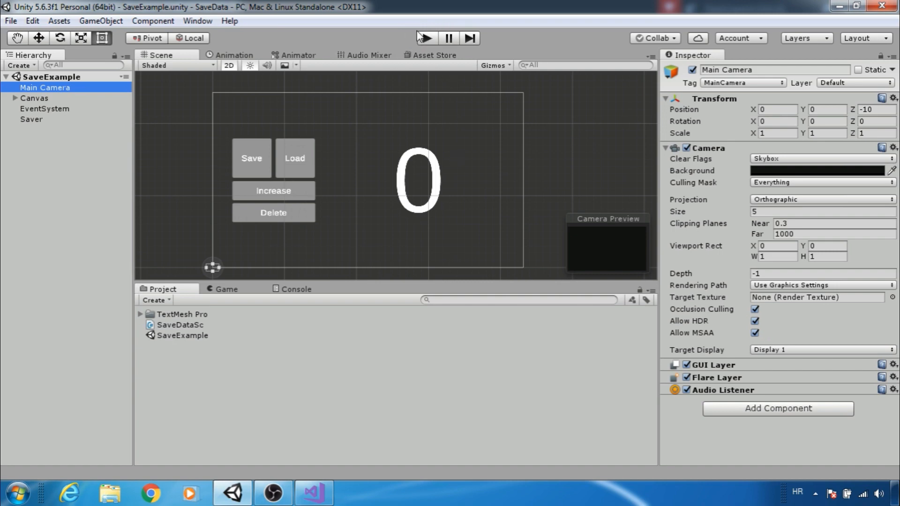
Enter Play mode, load the saved value and increase the counter to 6
{"action": "left_click", "coordinate": [424, 39]}
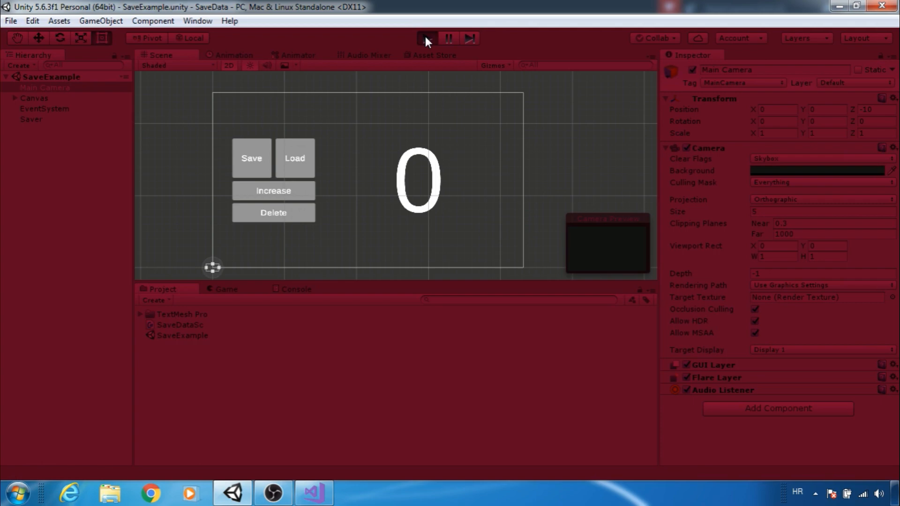
{"action": "left_click", "coordinate": [425, 39]}
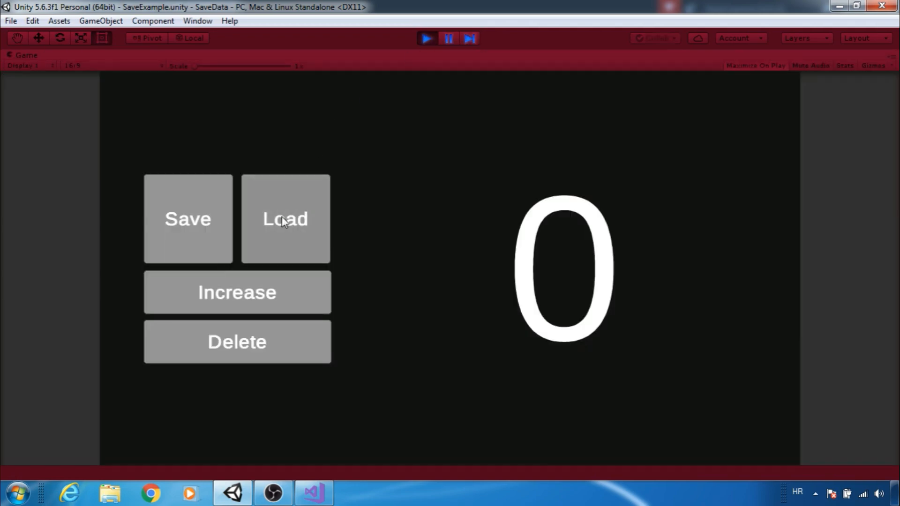
{"action": "mouse_move", "coordinate": [230, 307]}
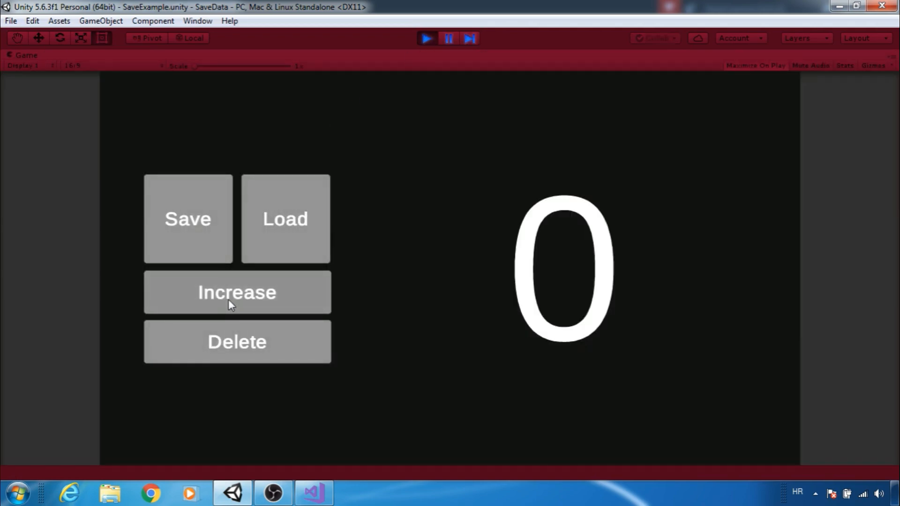
{"action": "left_click", "coordinate": [236, 292]}
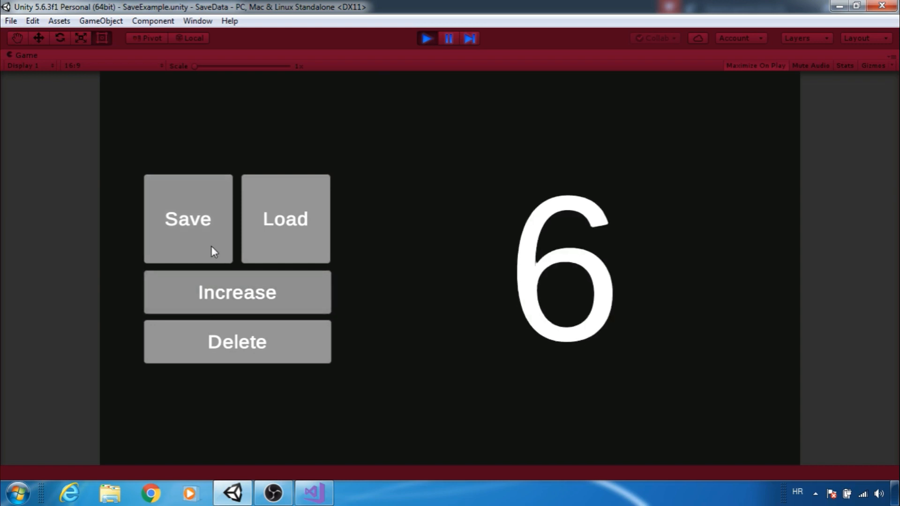
{"action": "mouse_move", "coordinate": [435, 49]}
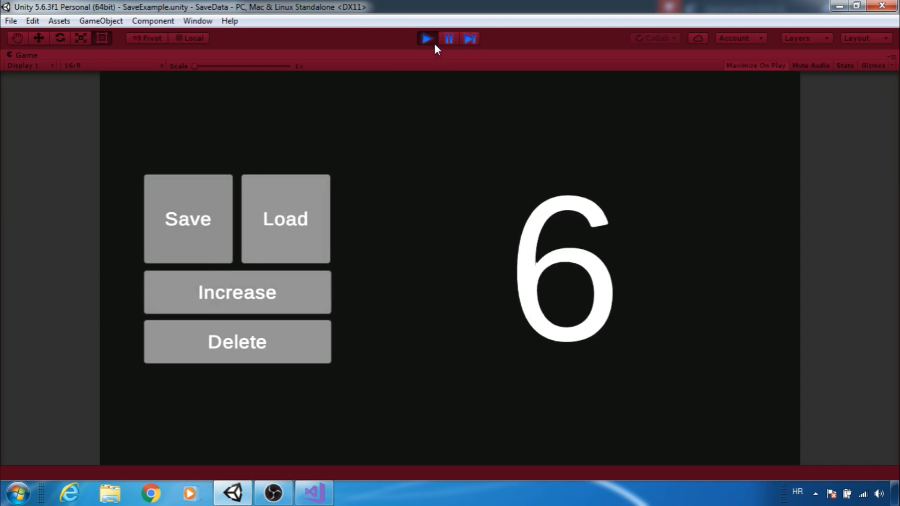